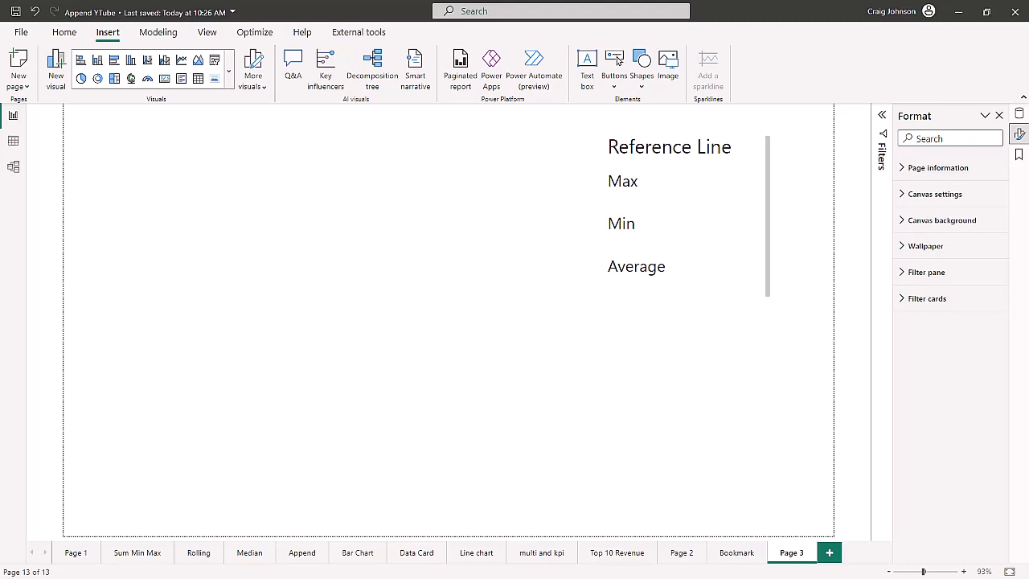
{"action": "mouse_move", "coordinate": [197, 54]}
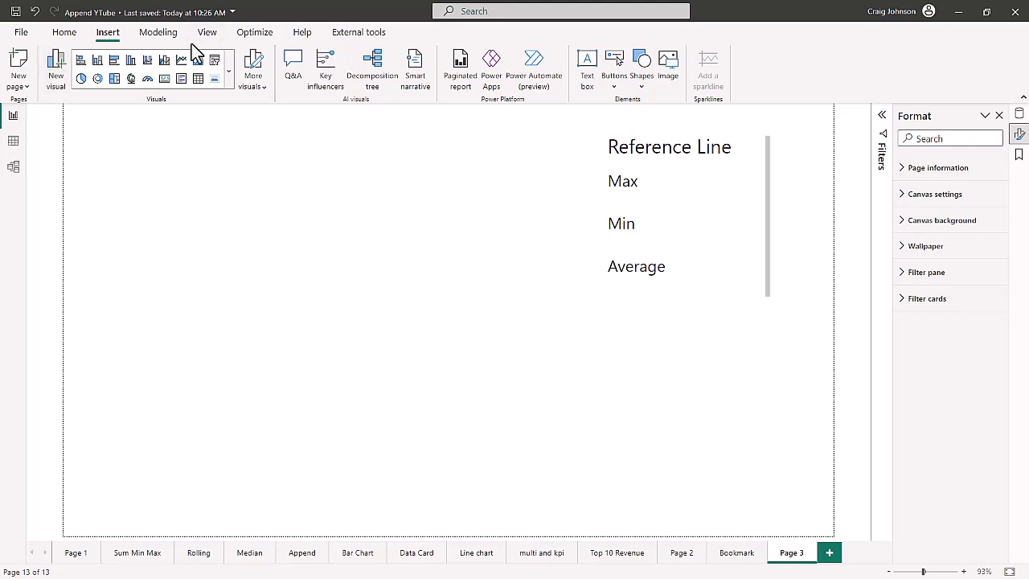
{"action": "mouse_move", "coordinate": [137, 77]}
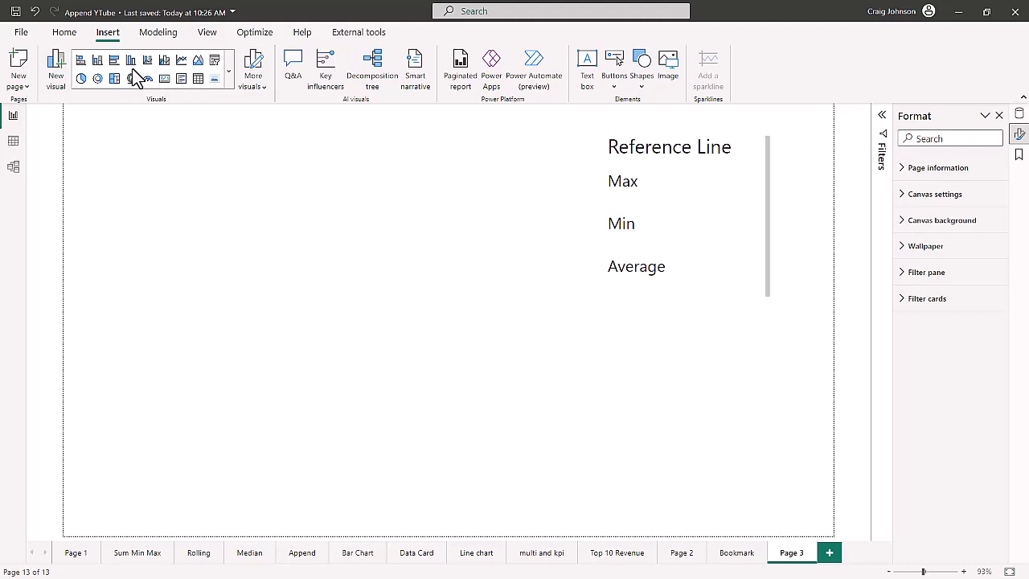
{"action": "mouse_move", "coordinate": [116, 61]}
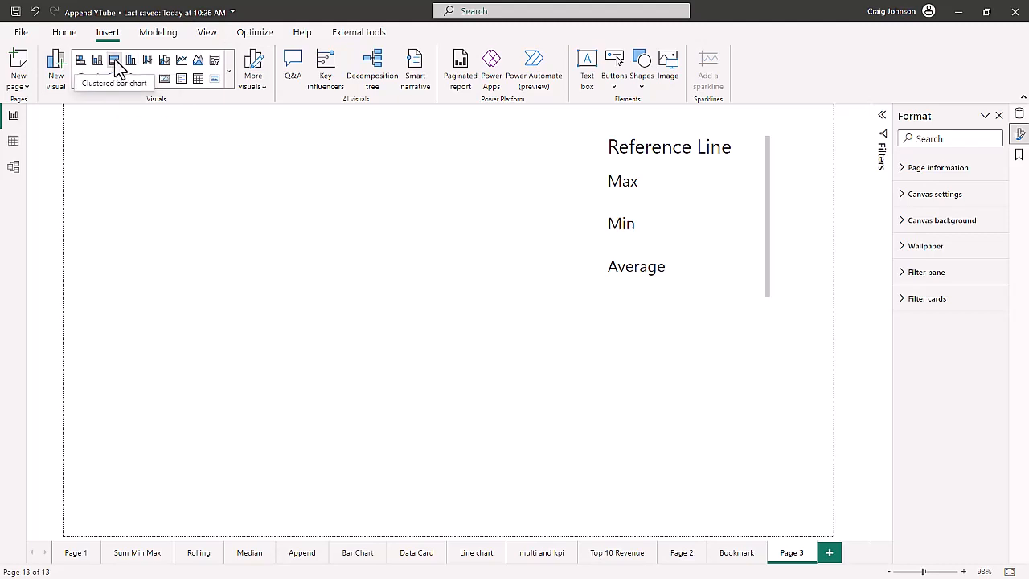
Insert a clustered bar chart with Year on the category axis
{"action": "left_click", "coordinate": [115, 59]}
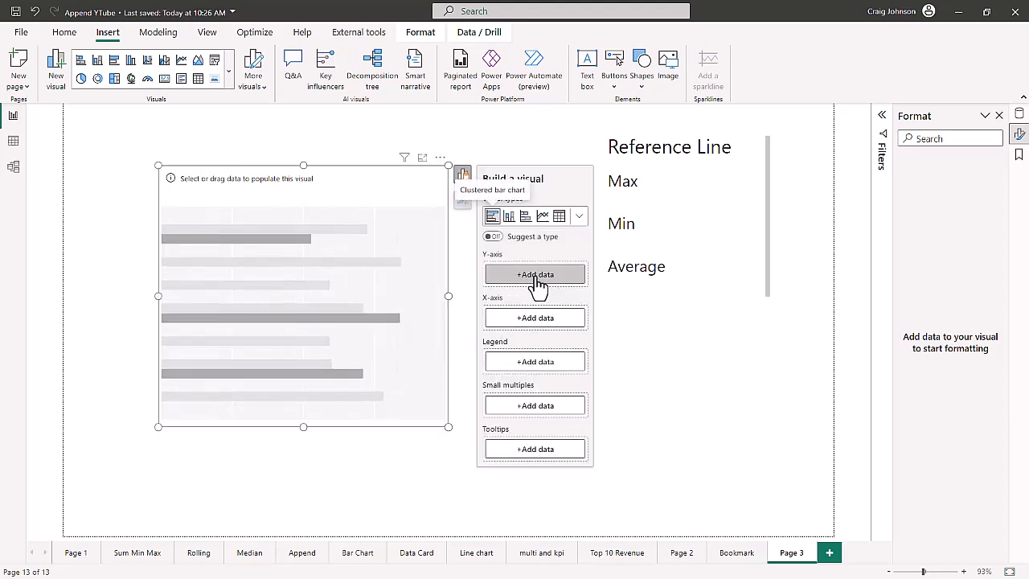
{"action": "left_click", "coordinate": [536, 274]}
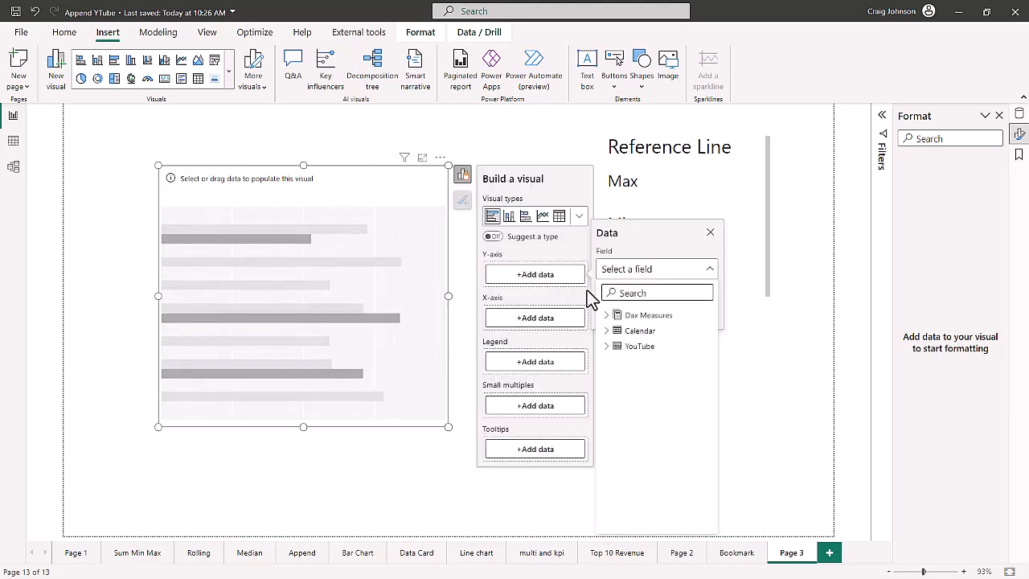
{"action": "left_click", "coordinate": [606, 331]}
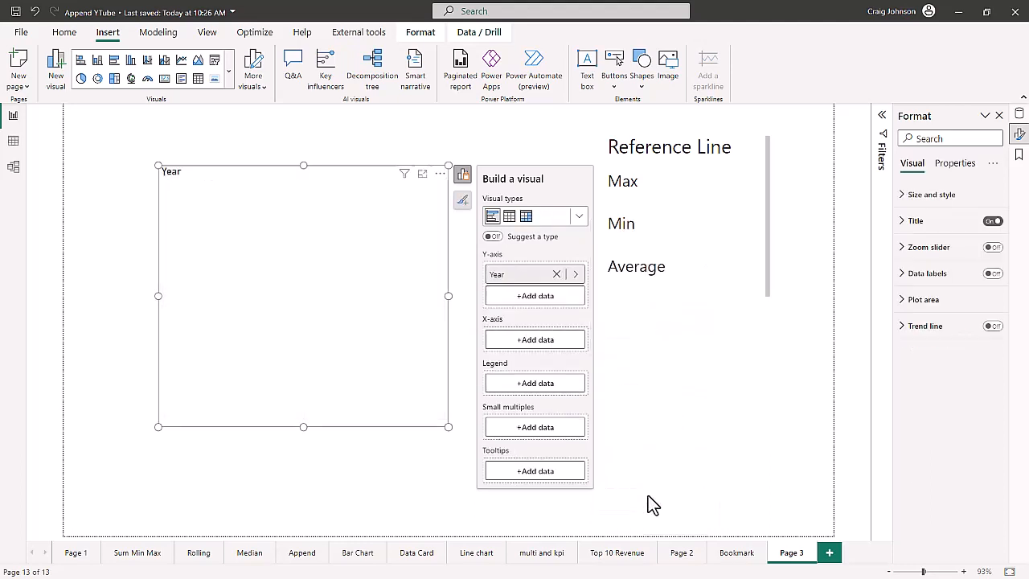
Plot Total Views from Das Measures as the bar values
{"action": "left_click", "coordinate": [534, 337]}
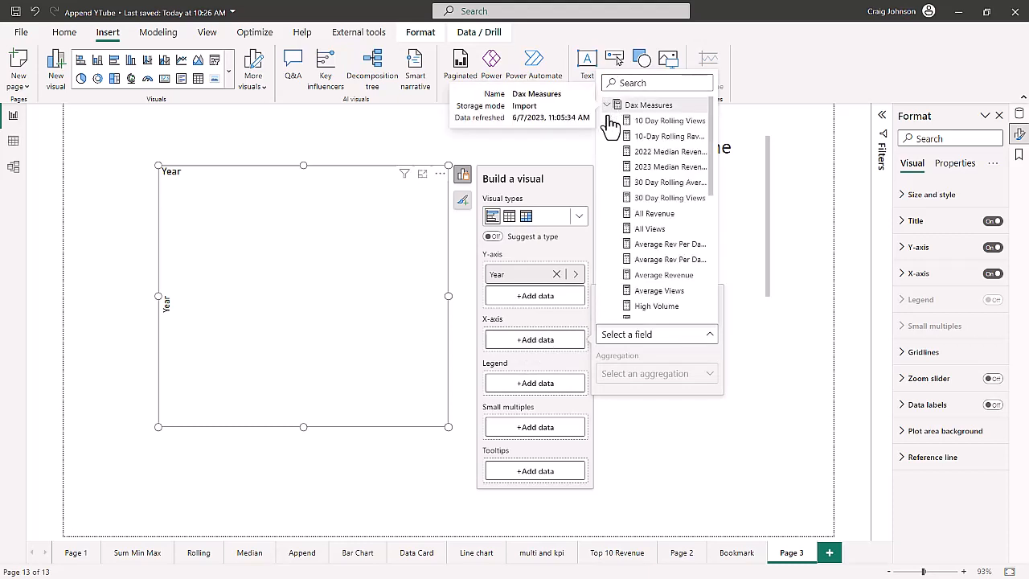
{"action": "scroll", "scroll_direction": "down", "scroll_amount": 3}
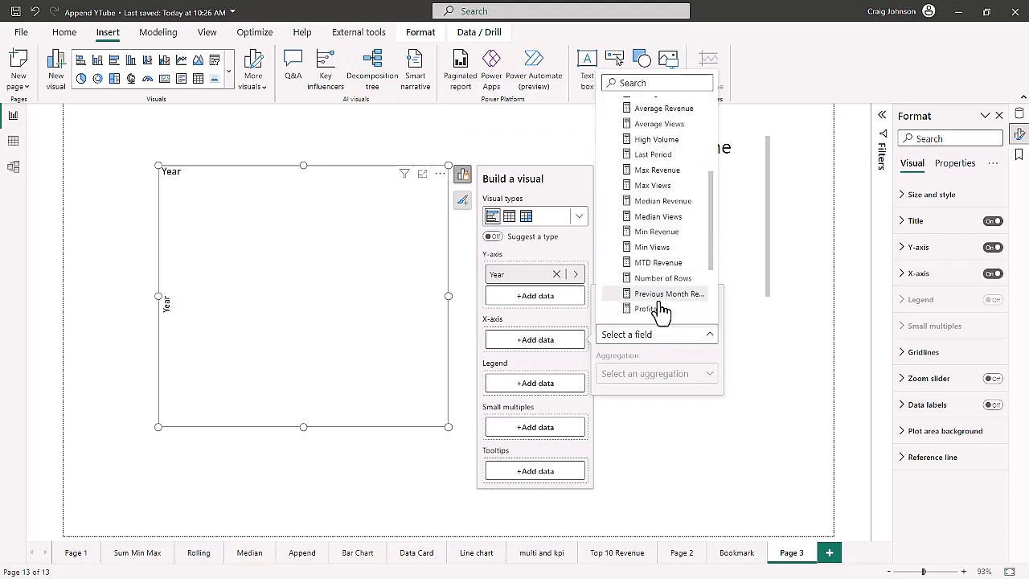
{"action": "scroll", "scroll_direction": "down", "scroll_amount": 3}
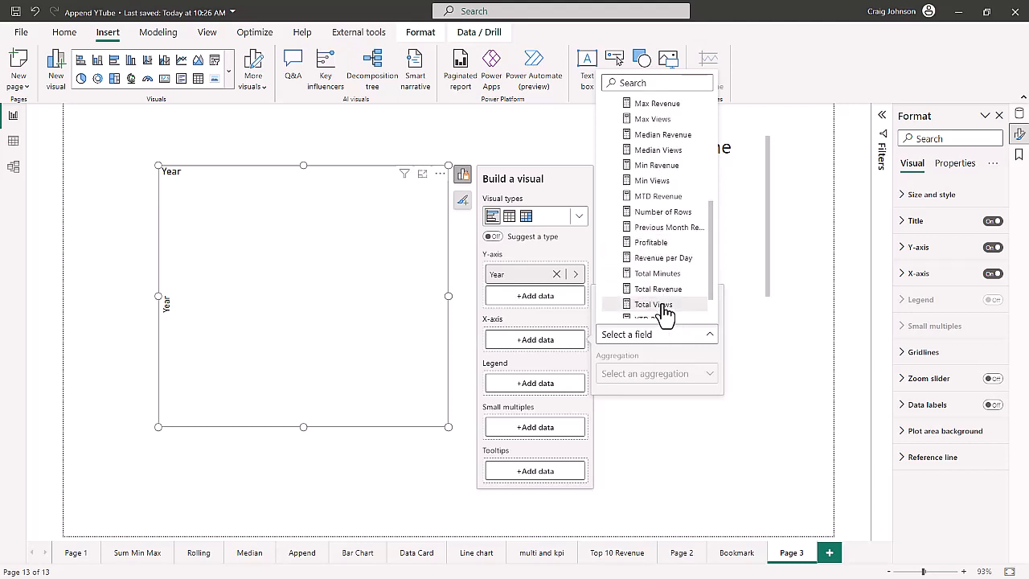
{"action": "left_click", "coordinate": [653, 304]}
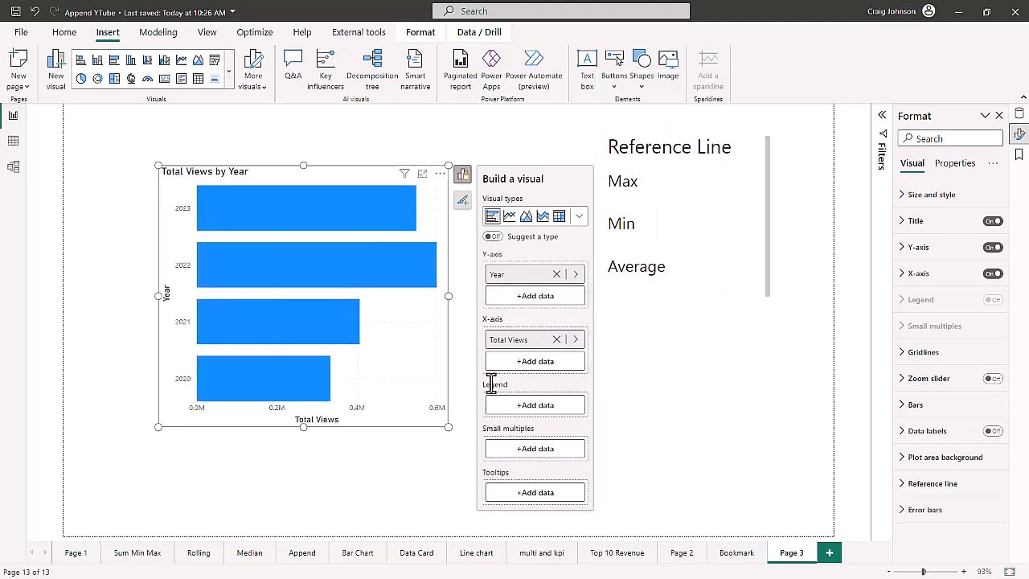
{"action": "left_click", "coordinate": [498, 437]}
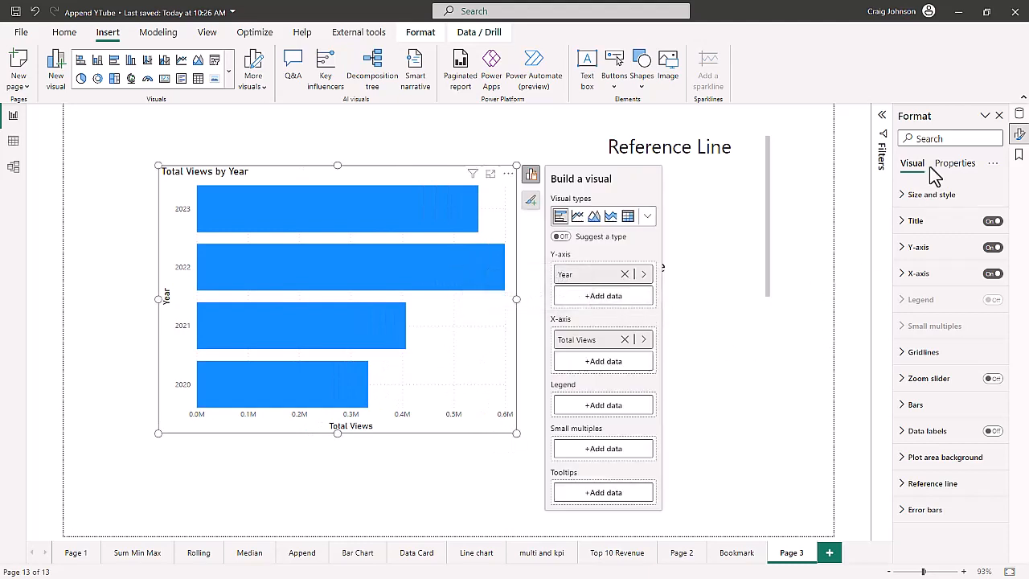
{"action": "mouse_move", "coordinate": [949, 201]}
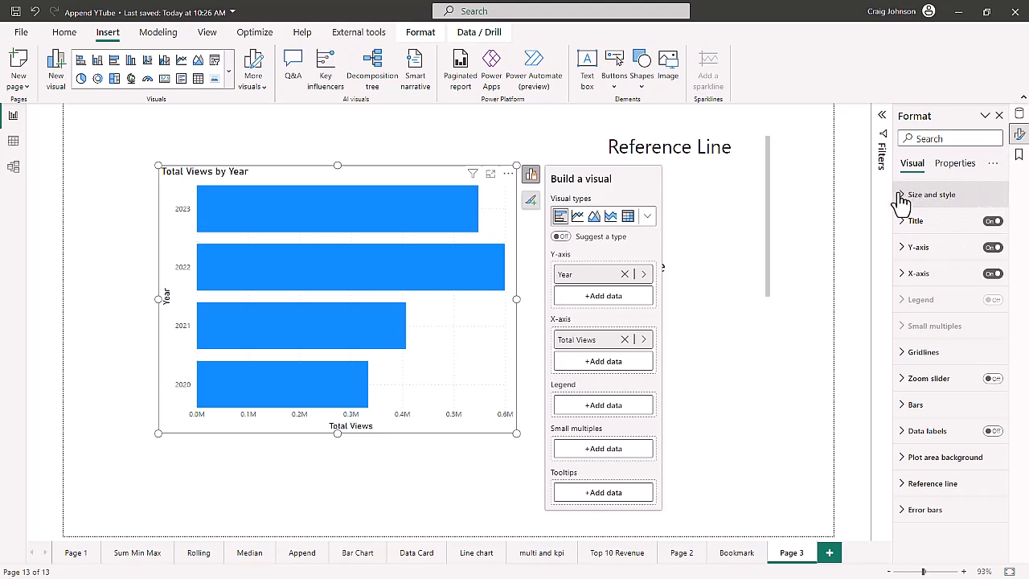
Set the bars' default colour to gray under Bars > Colors
{"action": "left_click", "coordinate": [931, 193]}
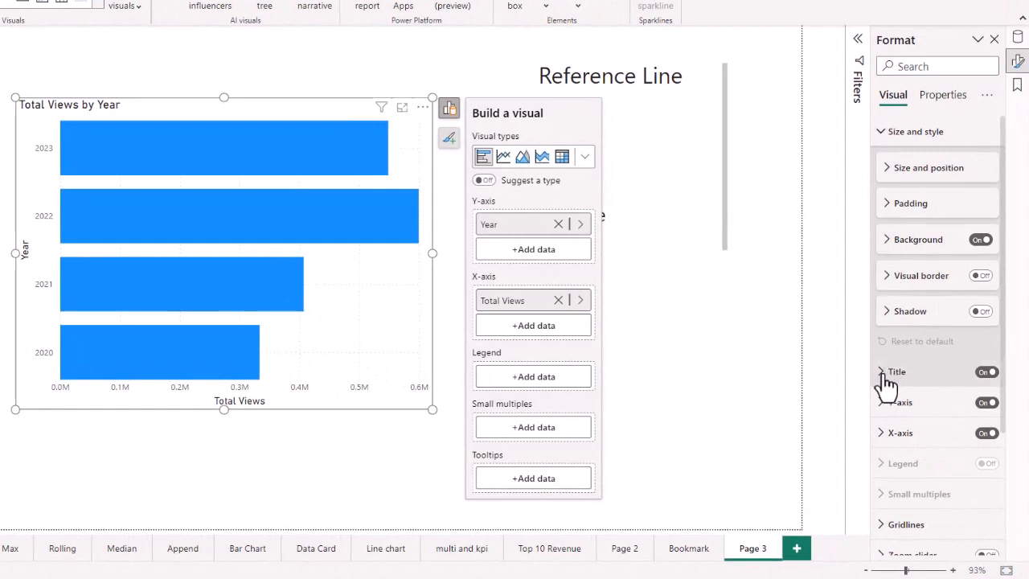
{"action": "left_click", "coordinate": [882, 372]}
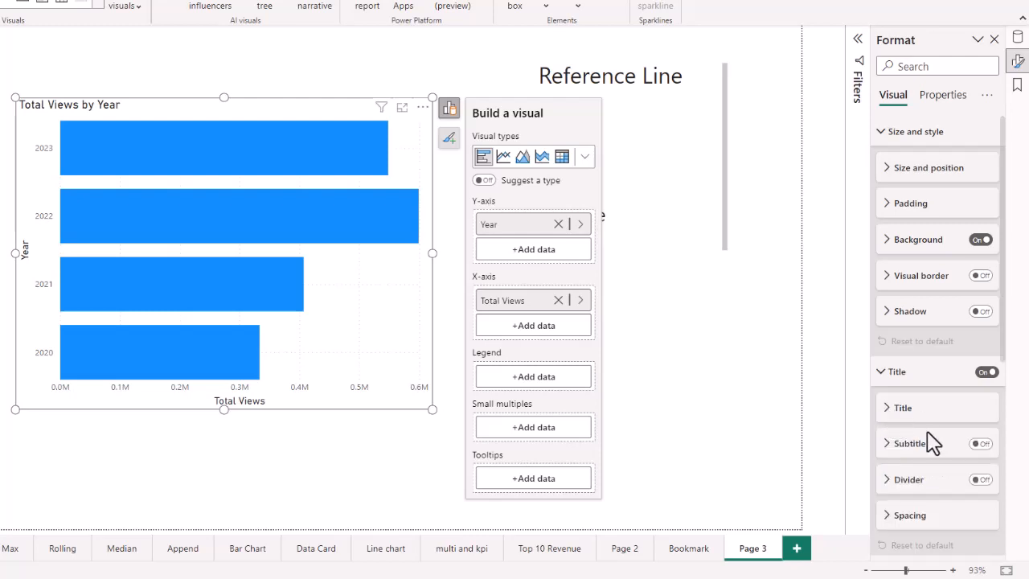
{"action": "scroll", "scroll_direction": "down", "scroll_amount": 3}
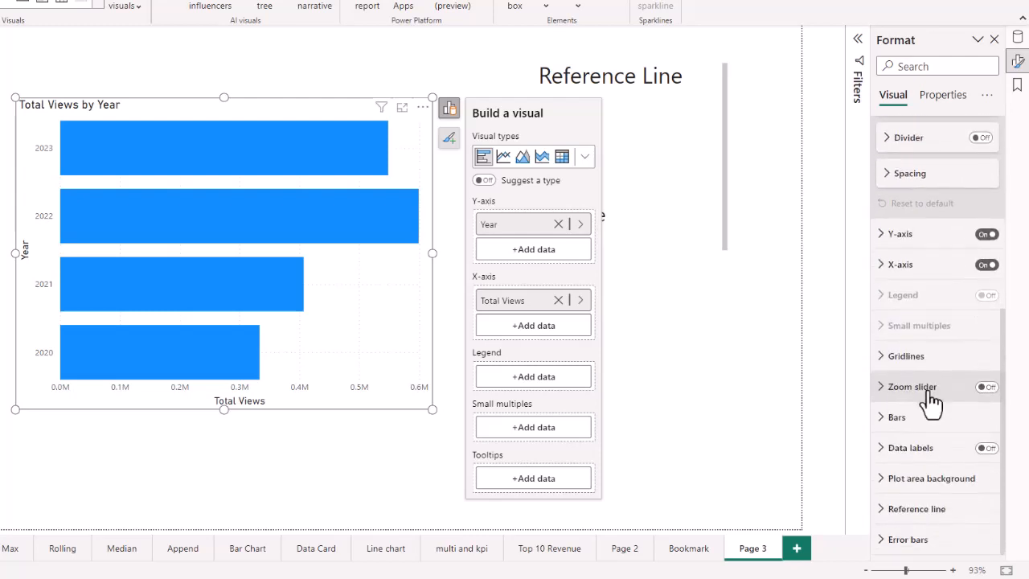
{"action": "left_click", "coordinate": [897, 417]}
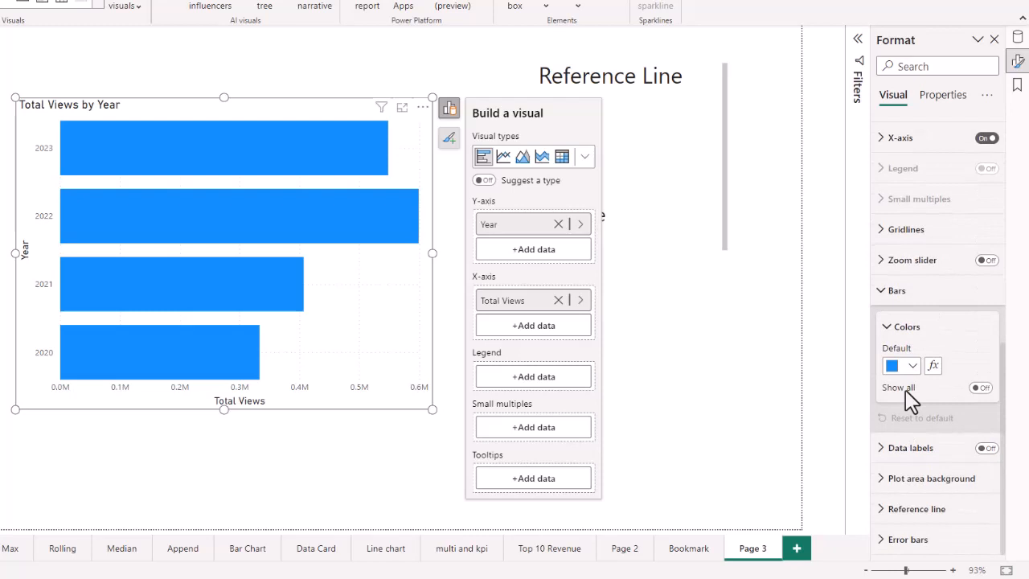
{"action": "left_click", "coordinate": [901, 366]}
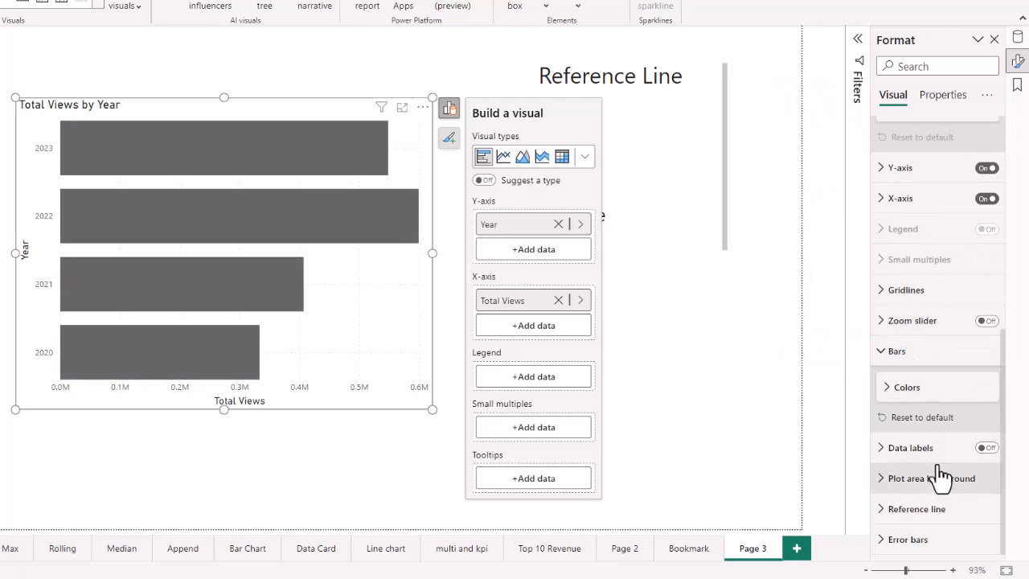
Set the X-axis value display units to Thousands (0K to 600K)
{"action": "left_click", "coordinate": [901, 198]}
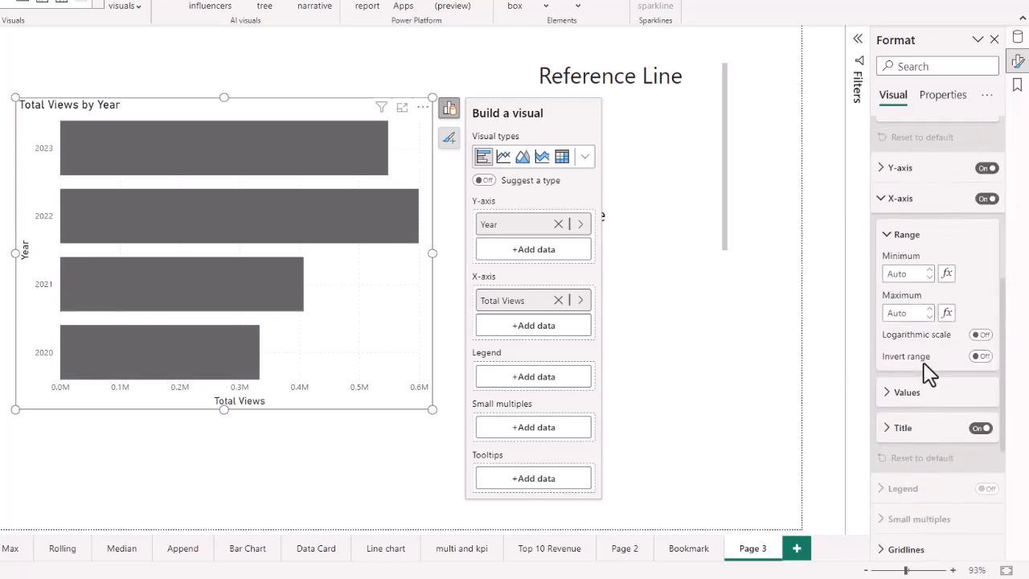
{"action": "mouse_move", "coordinate": [933, 287]}
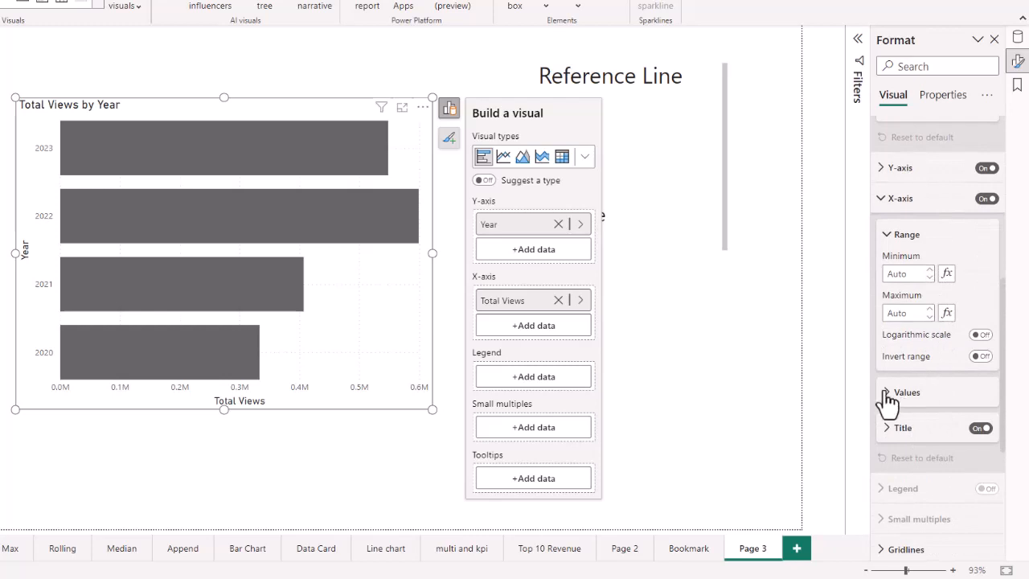
{"action": "left_click", "coordinate": [907, 393]}
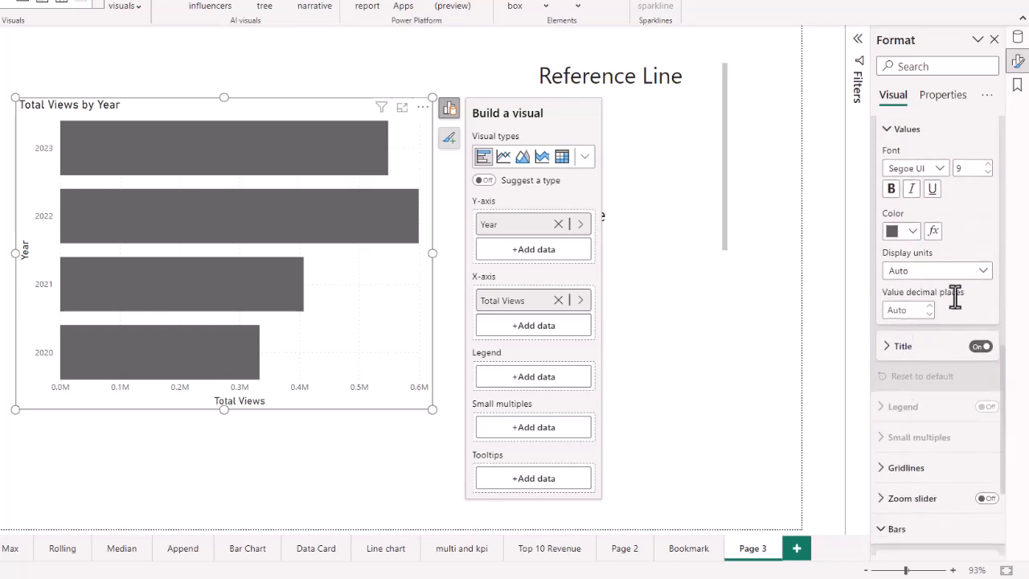
{"action": "left_click", "coordinate": [936, 270]}
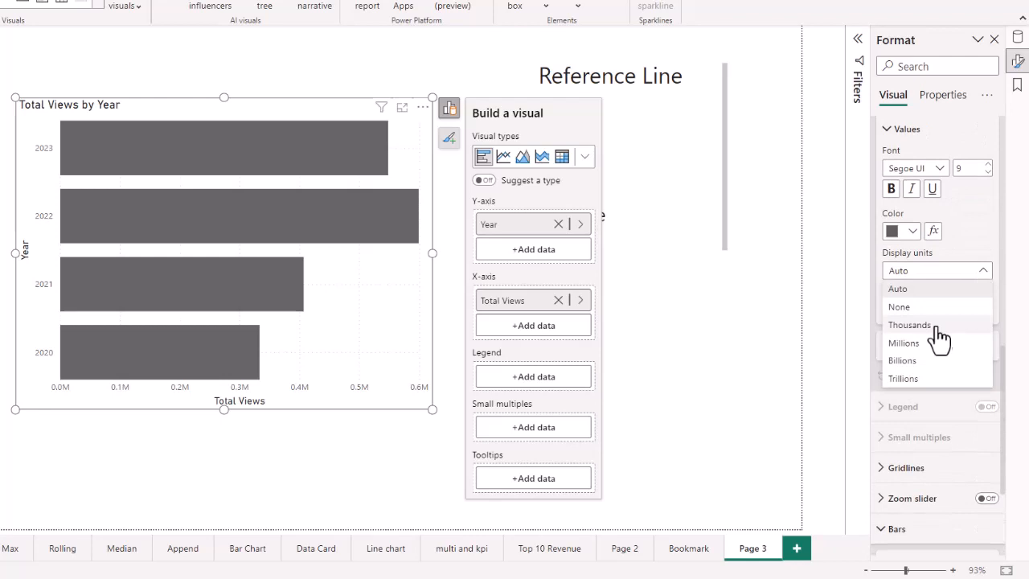
{"action": "left_click", "coordinate": [910, 325]}
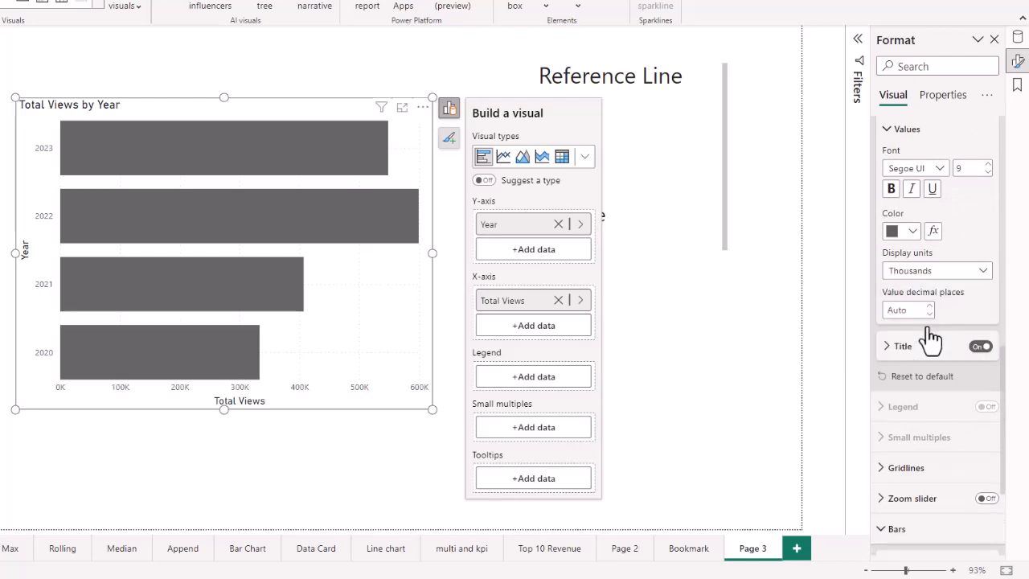
{"action": "mouse_move", "coordinate": [883, 366]}
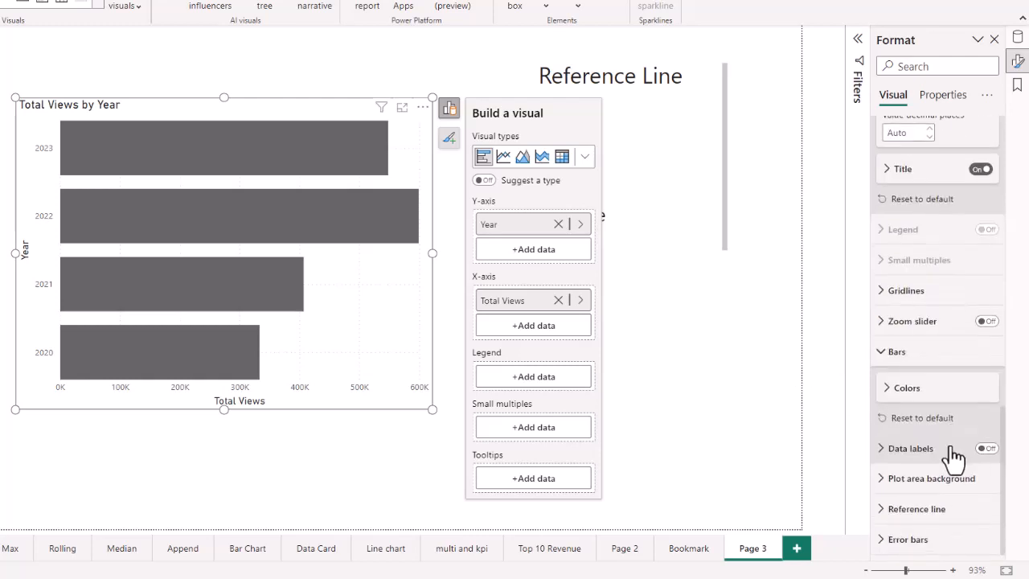
Collapse the Bars settings and expand the Reference line section
{"action": "left_click", "coordinate": [896, 161]}
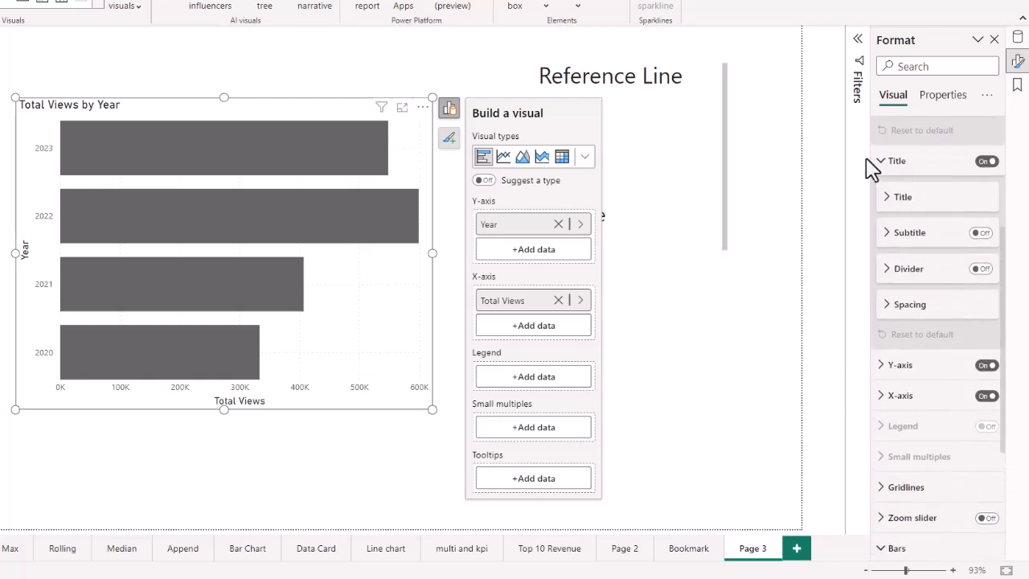
{"action": "left_click", "coordinate": [897, 161]}
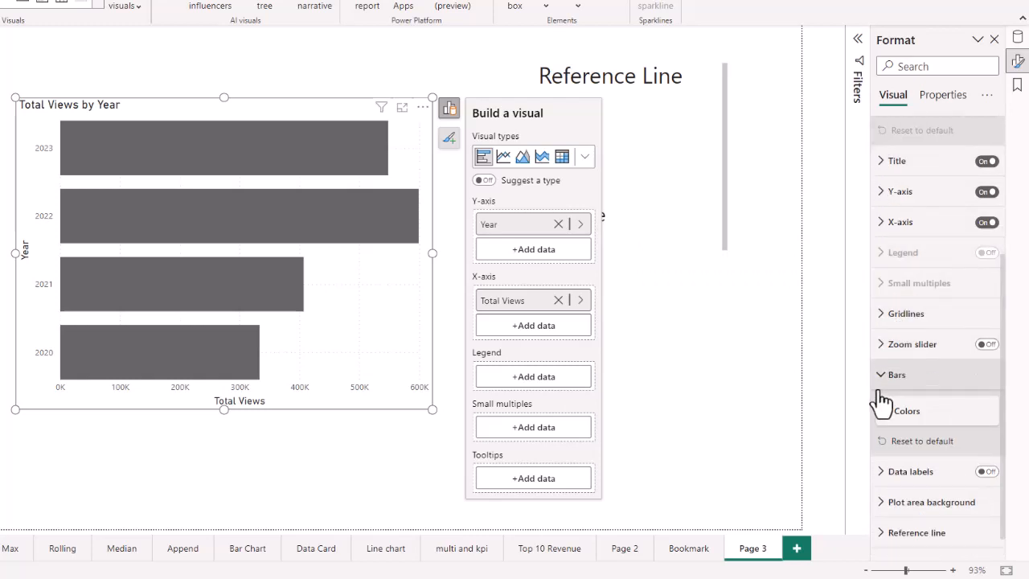
{"action": "left_click", "coordinate": [897, 373]}
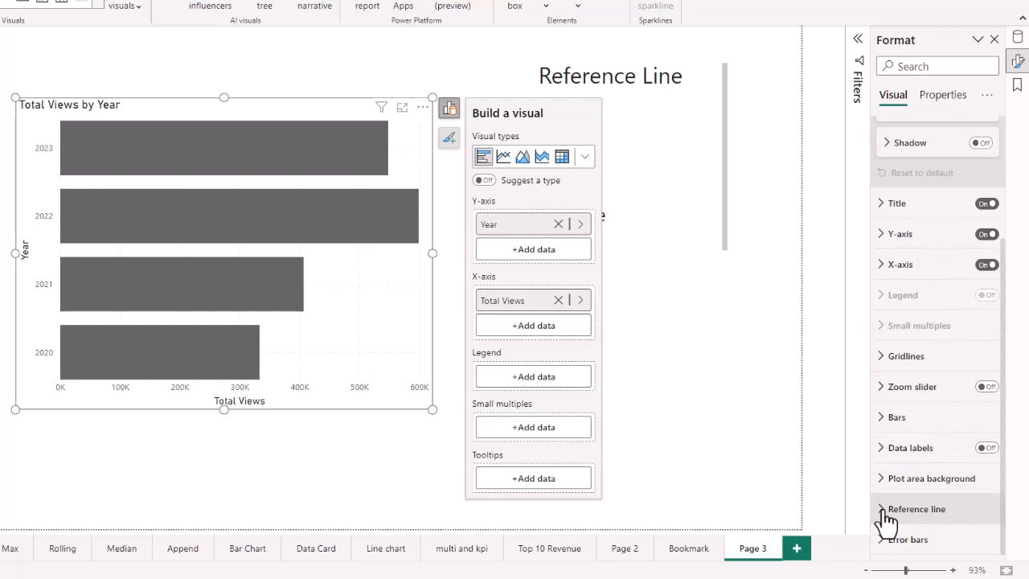
{"action": "left_click", "coordinate": [917, 508]}
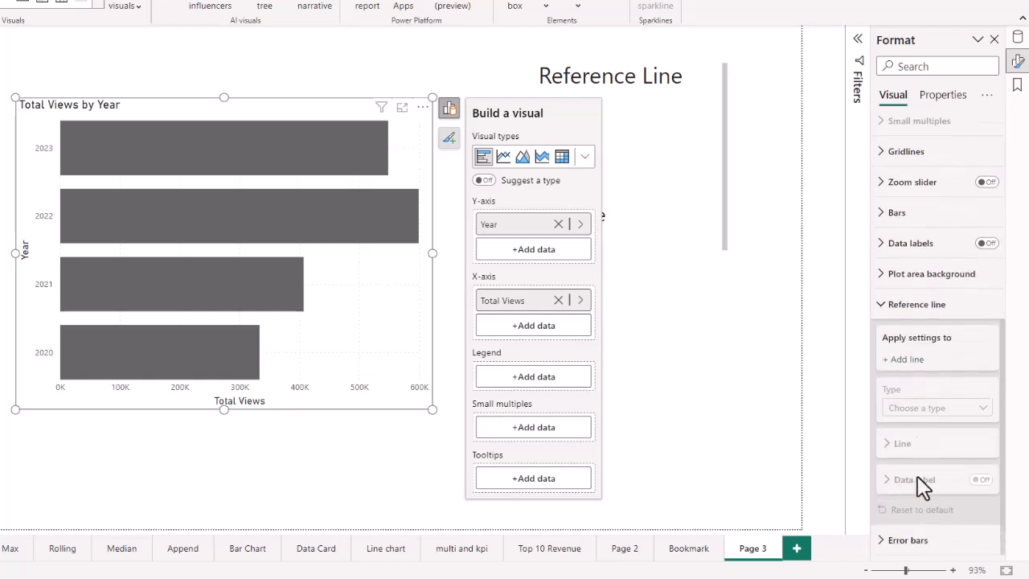
Add a new reference line and name it Max
{"action": "left_click", "coordinate": [907, 361]}
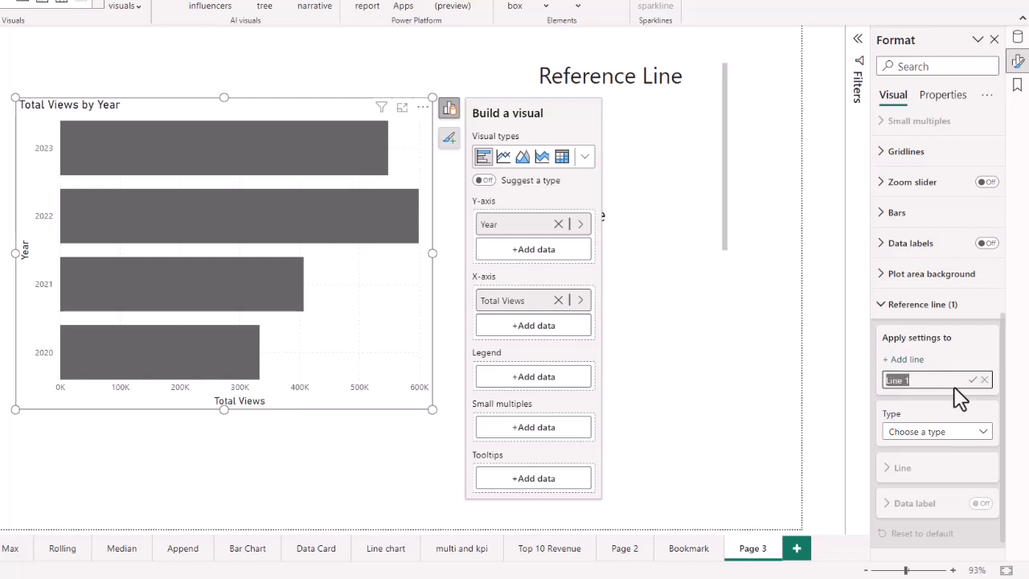
{"action": "type", "text": "Max"}
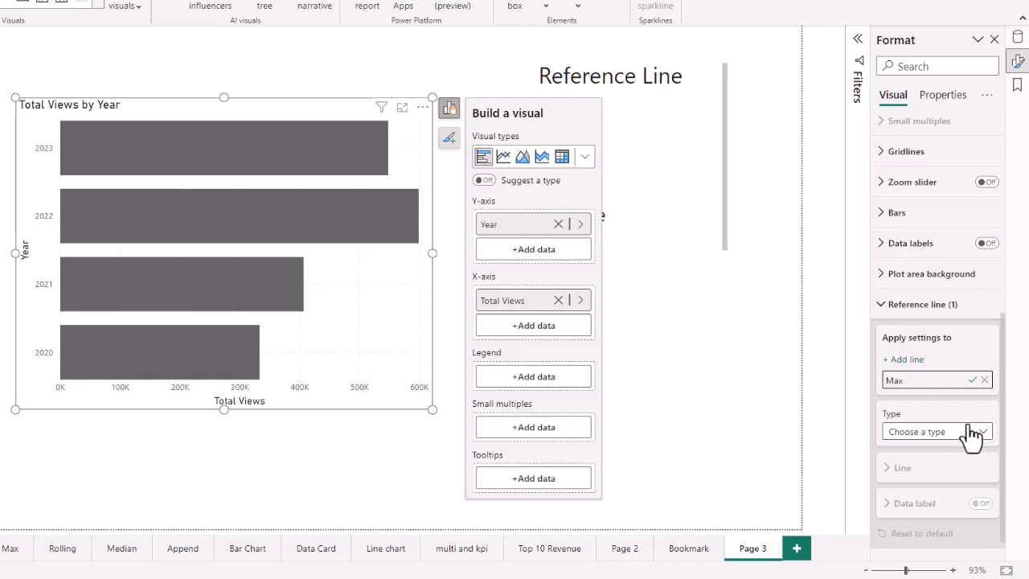
{"action": "left_click", "coordinate": [935, 431]}
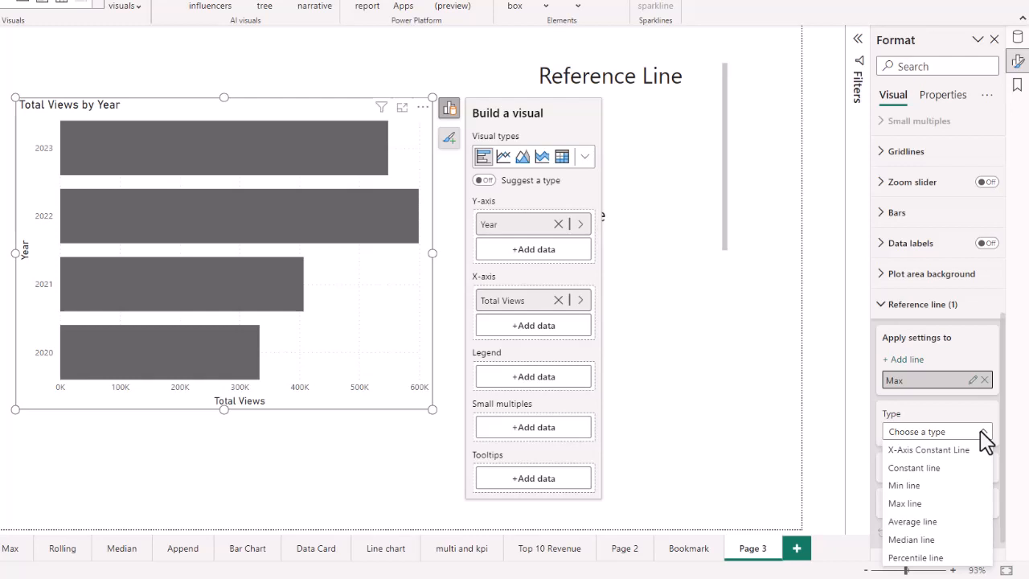
{"action": "mouse_move", "coordinate": [904, 504]}
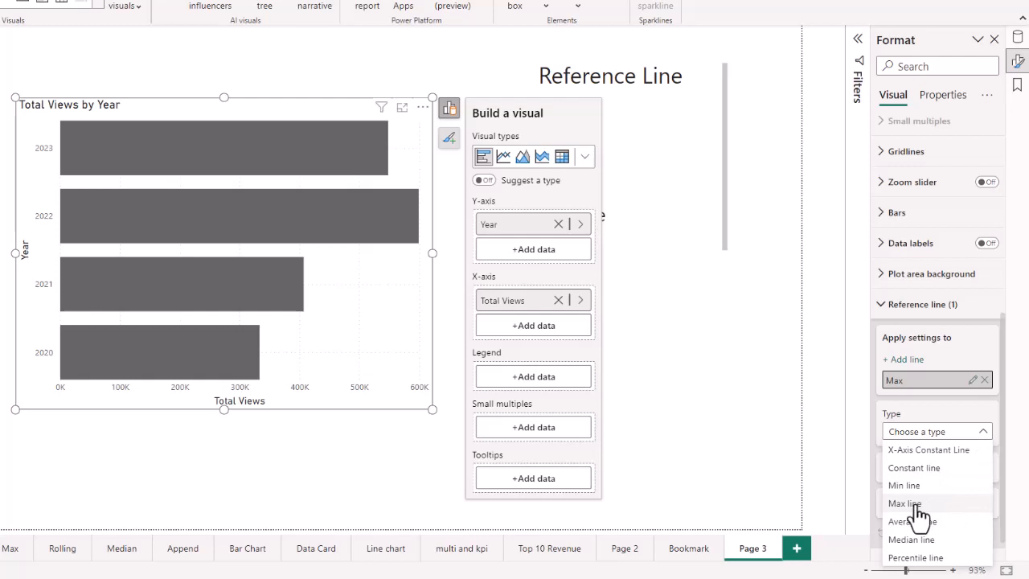
Make Max a max line drawn solid in dark blue
{"action": "left_click", "coordinate": [904, 503]}
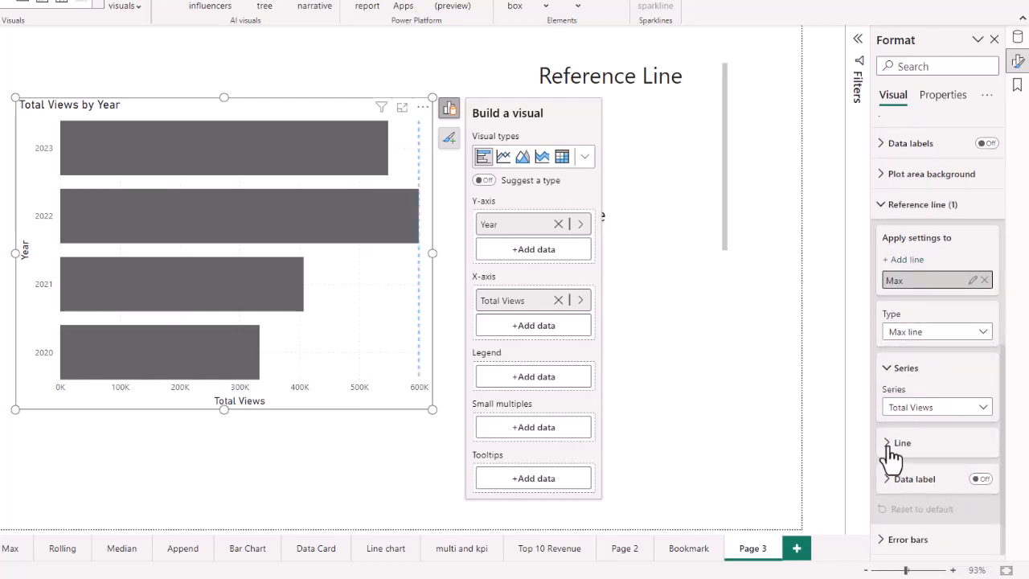
{"action": "left_click", "coordinate": [902, 442]}
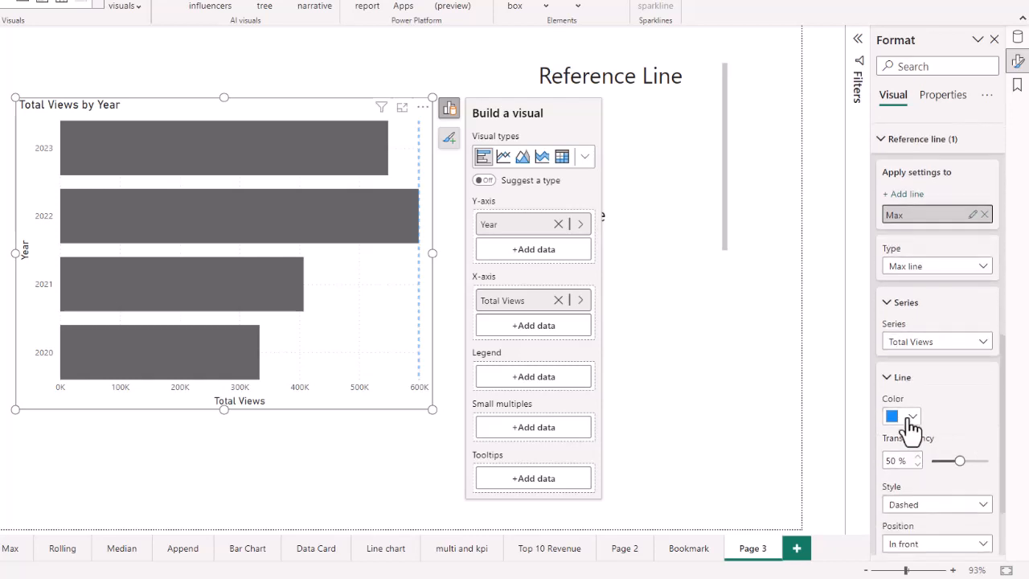
{"action": "left_click", "coordinate": [901, 414]}
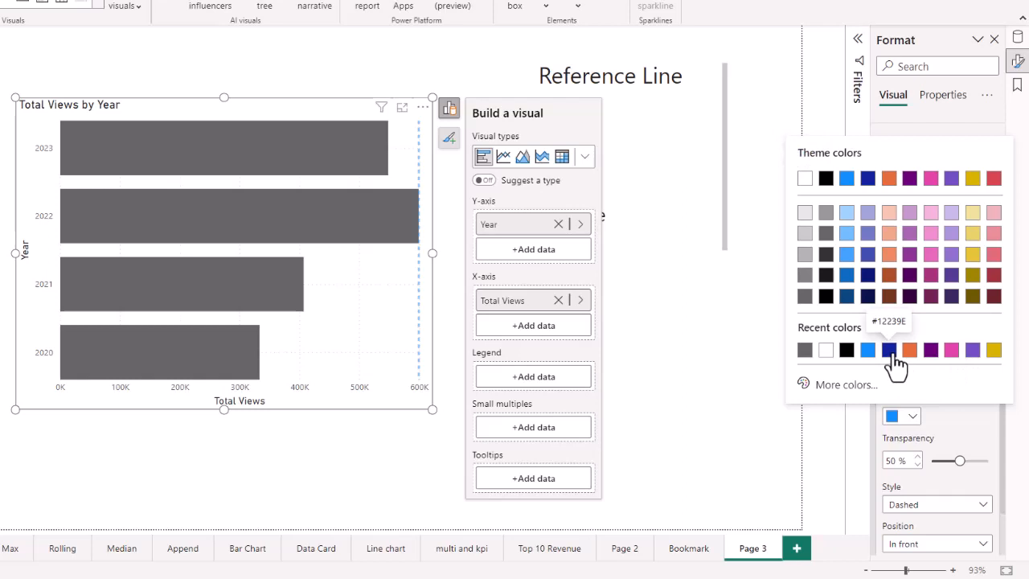
{"action": "left_click", "coordinate": [888, 349]}
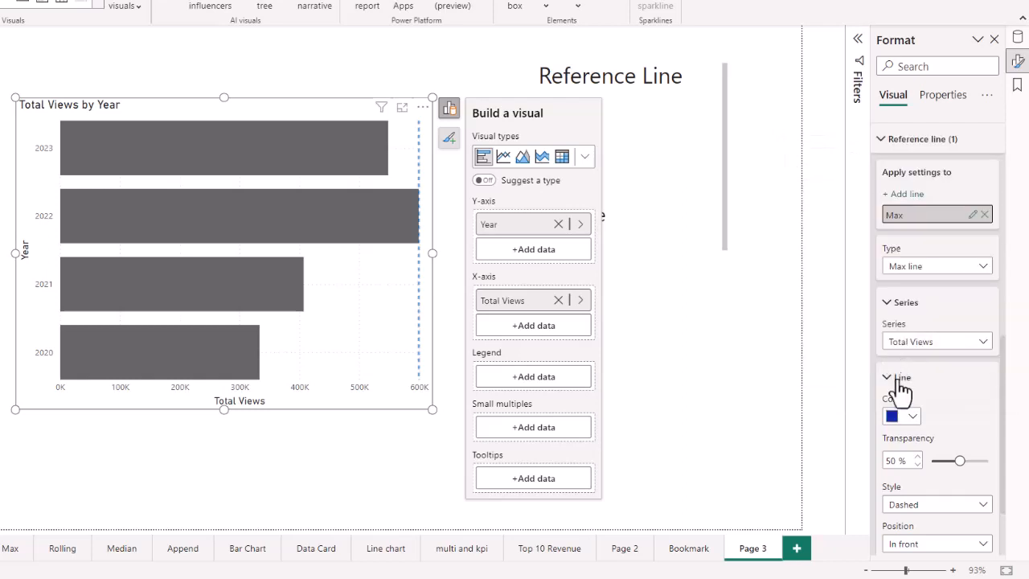
{"action": "scroll", "scroll_direction": "down", "scroll_amount": 3}
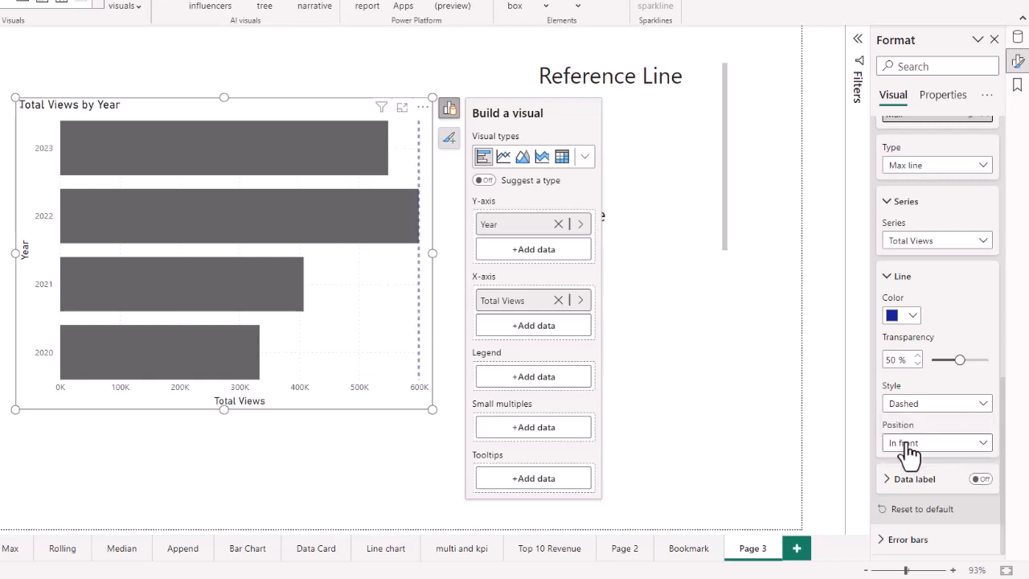
{"action": "left_click", "coordinate": [935, 402]}
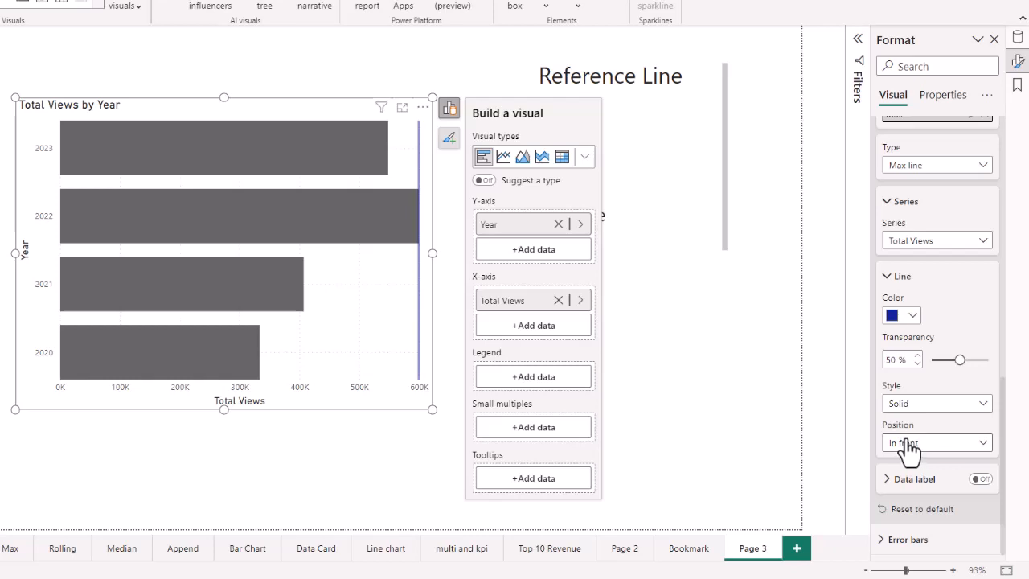
{"action": "mouse_move", "coordinate": [909, 450]}
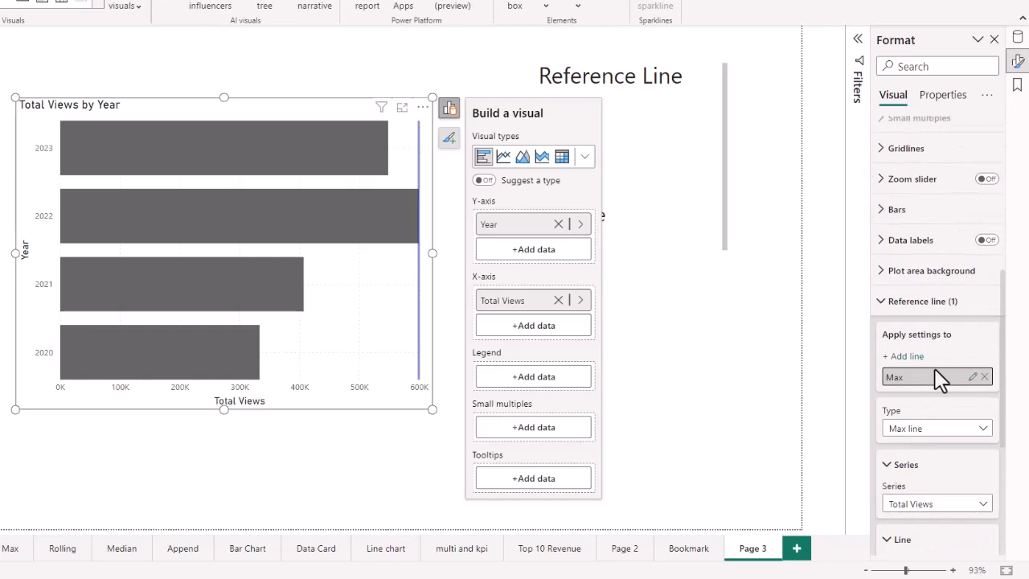
Add a reference line named Min of type Min line, coloured purple
{"action": "left_click", "coordinate": [904, 357]}
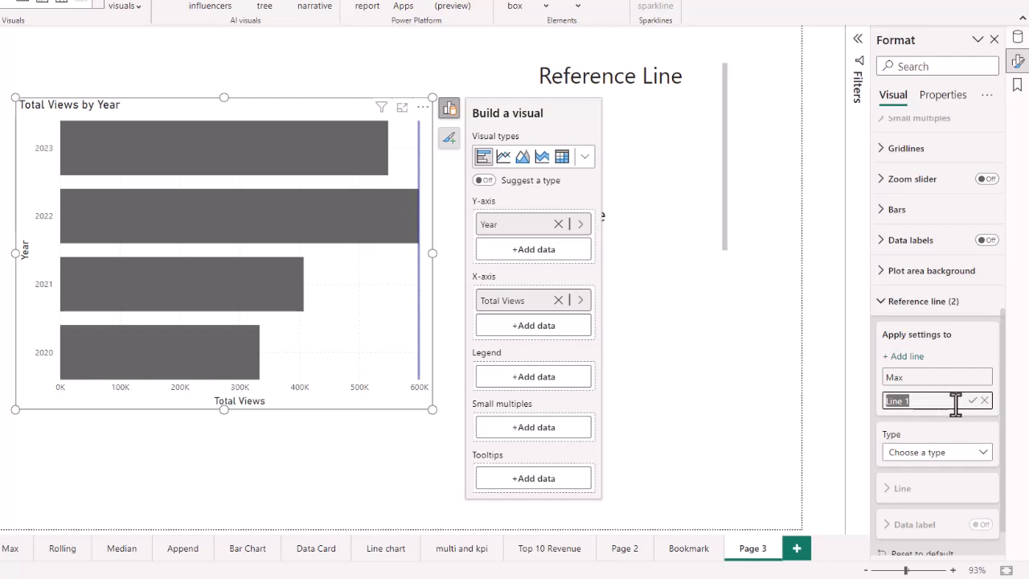
{"action": "type", "text": "Min"}
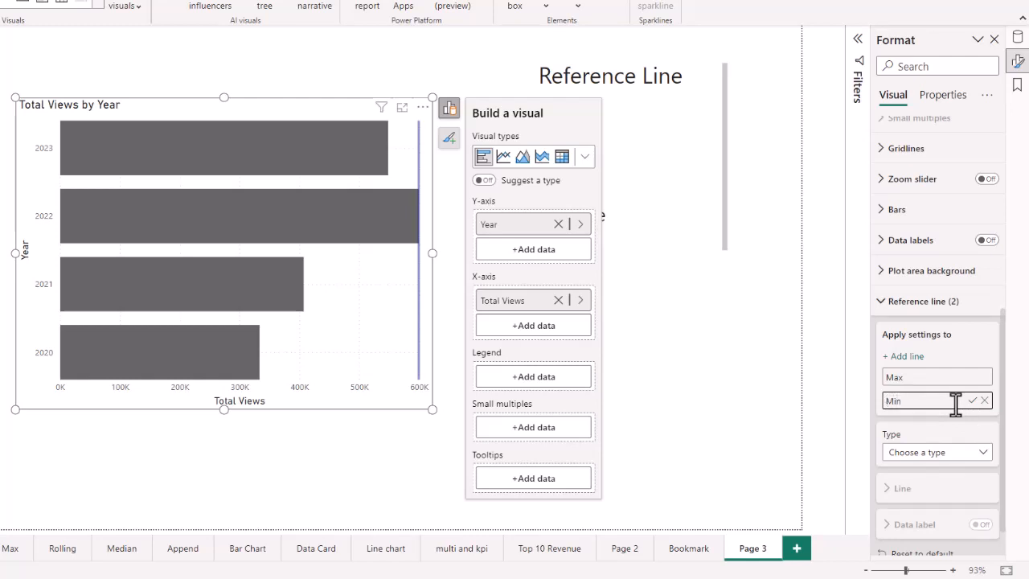
{"action": "left_click", "coordinate": [936, 450]}
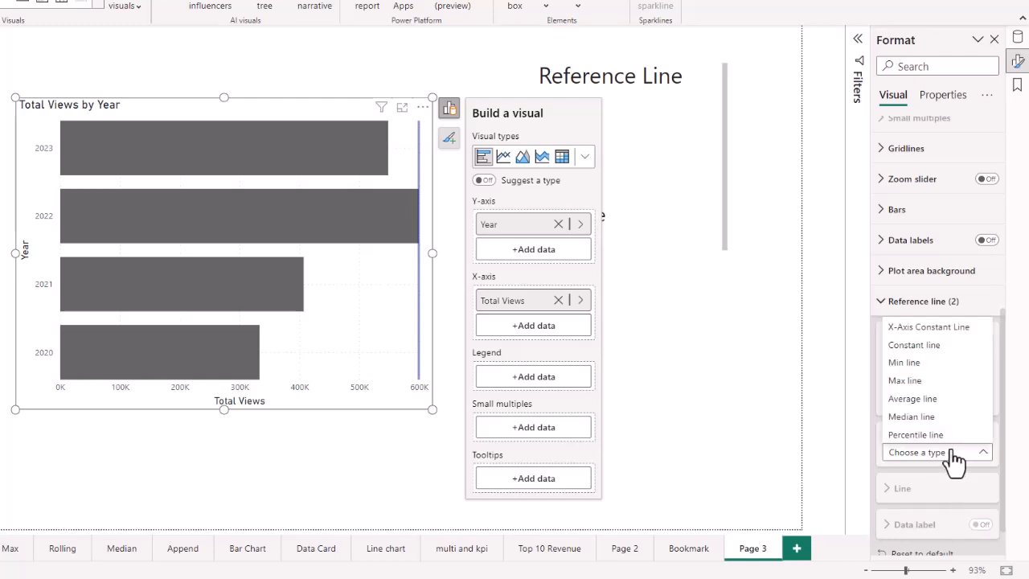
{"action": "mouse_move", "coordinate": [904, 363]}
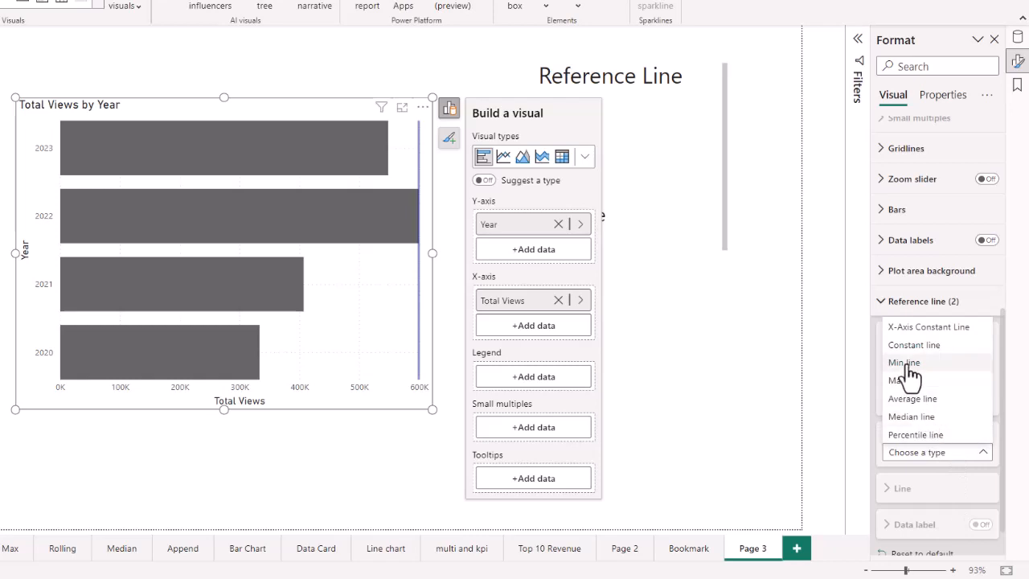
{"action": "left_click", "coordinate": [903, 362]}
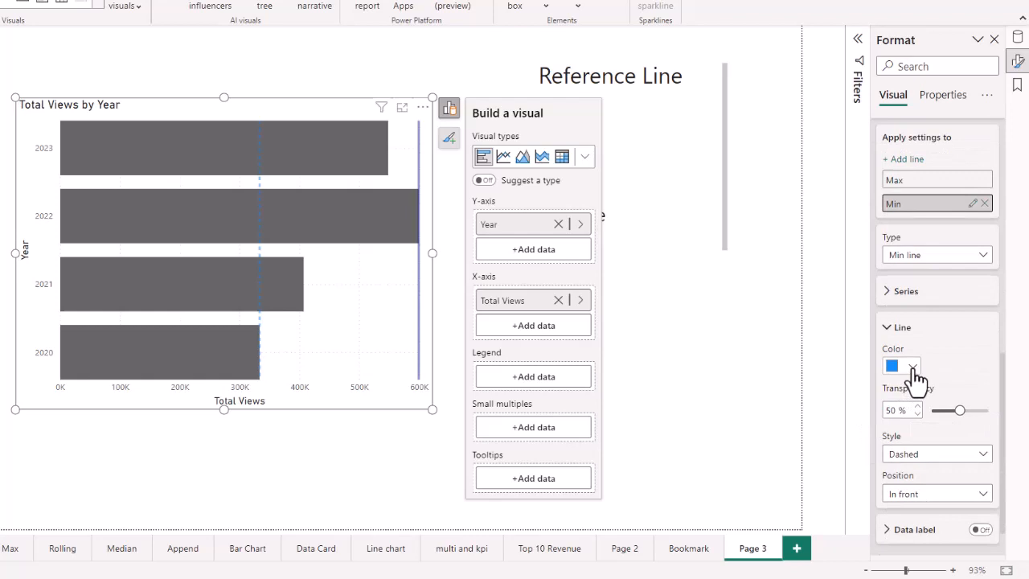
{"action": "left_click", "coordinate": [891, 366]}
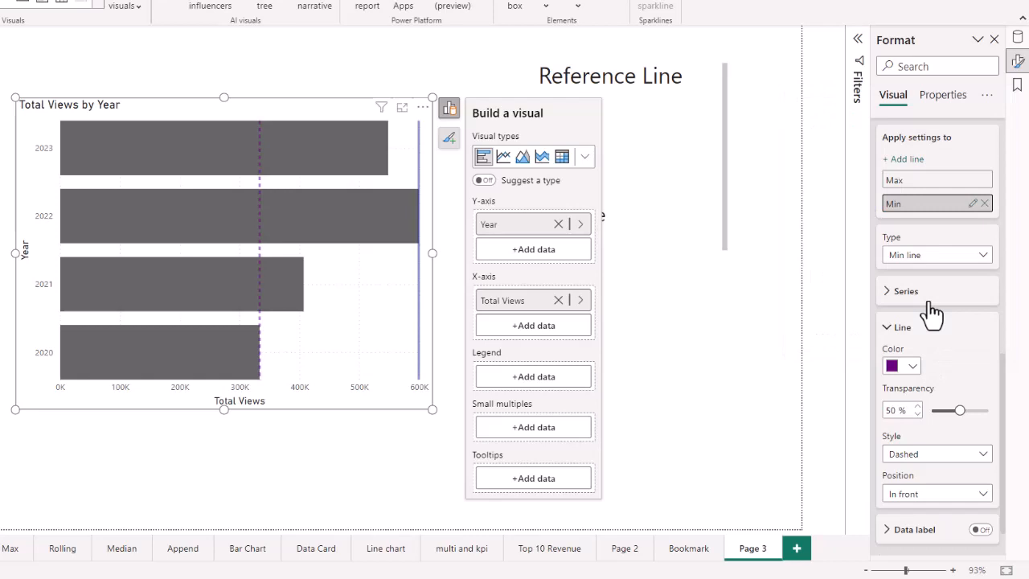
{"action": "mouse_move", "coordinate": [914, 332]}
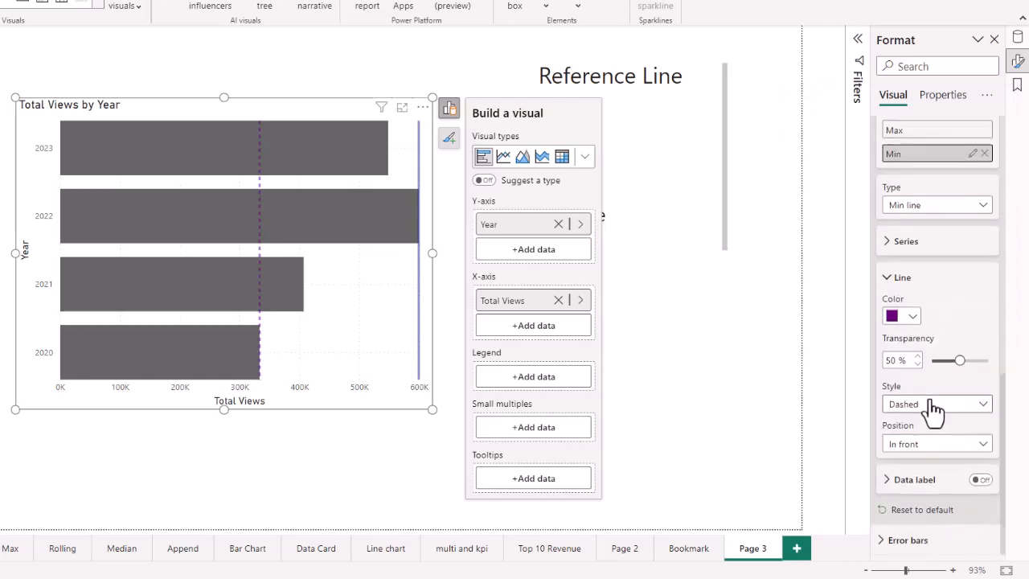
{"action": "mouse_move", "coordinate": [872, 414]}
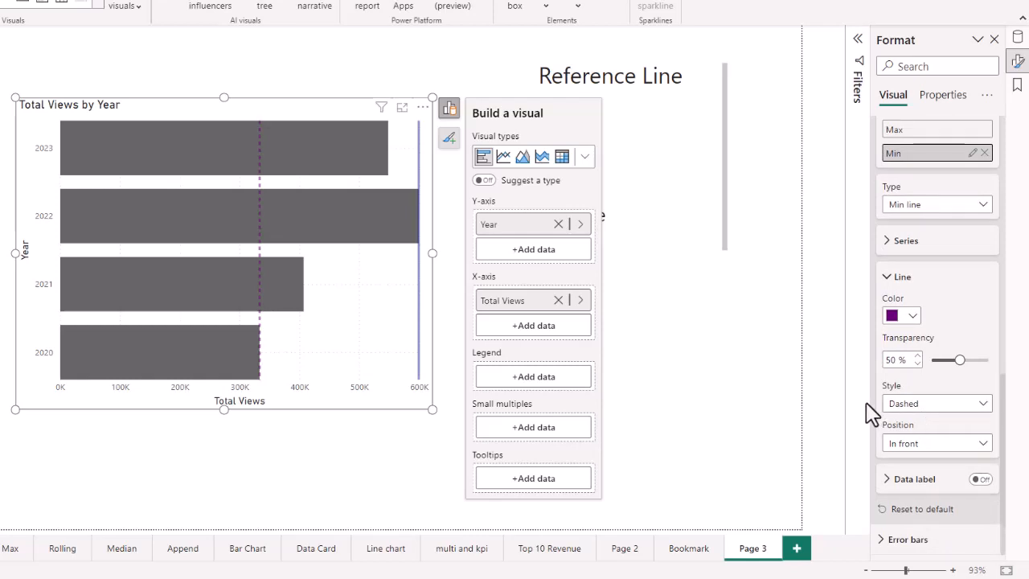
{"action": "mouse_move", "coordinate": [865, 405]}
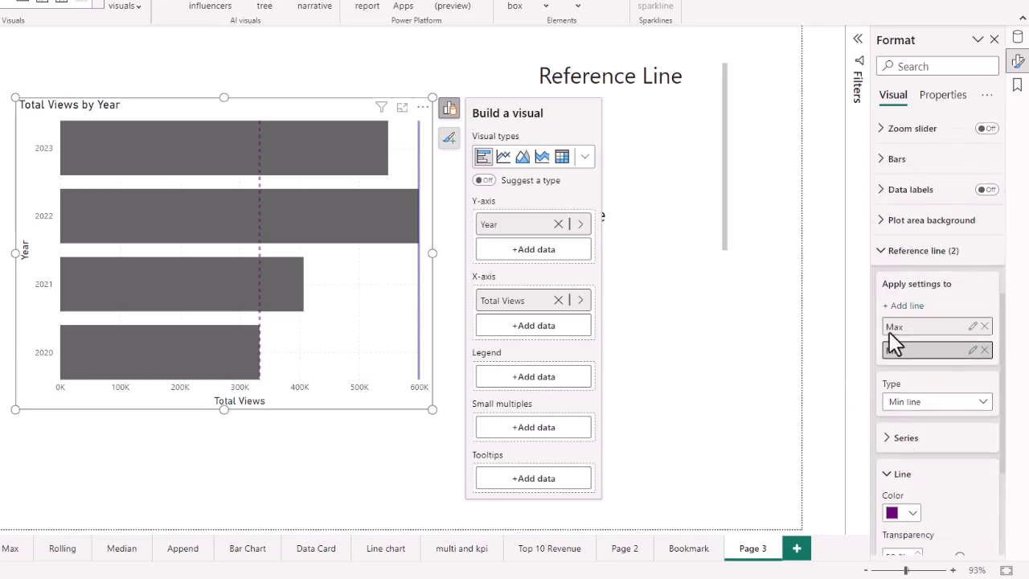
Add a reference line named Ave of type Average line
{"action": "left_click", "coordinate": [907, 305]}
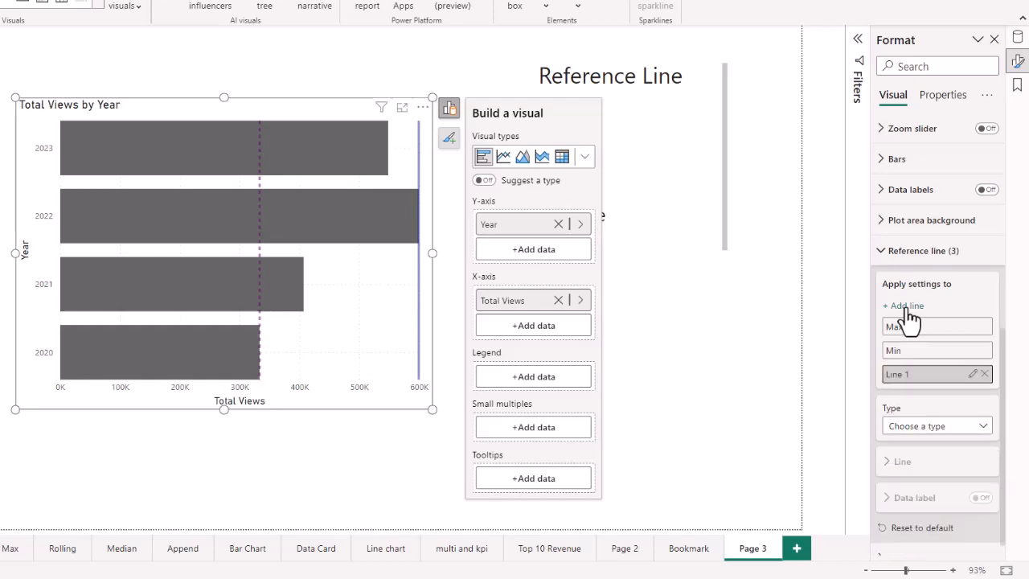
{"action": "left_click", "coordinate": [933, 373]}
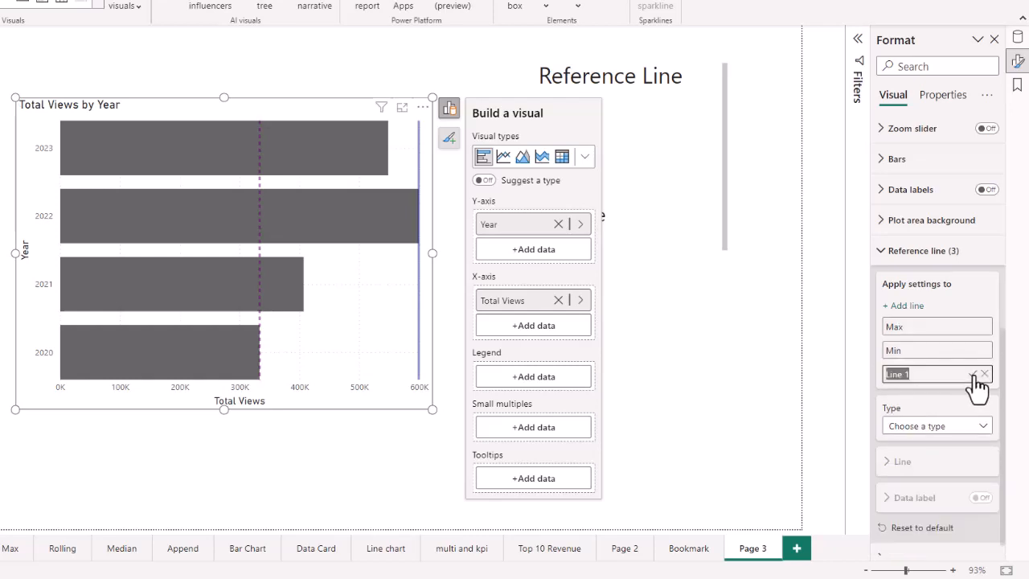
{"action": "type", "text": "A"}
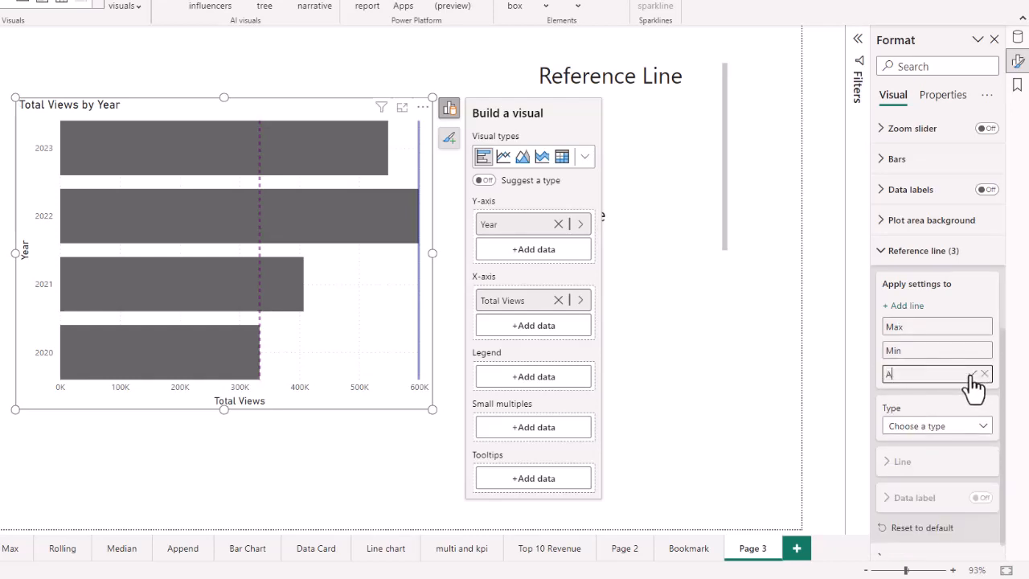
{"action": "type", "text": "vfv"}
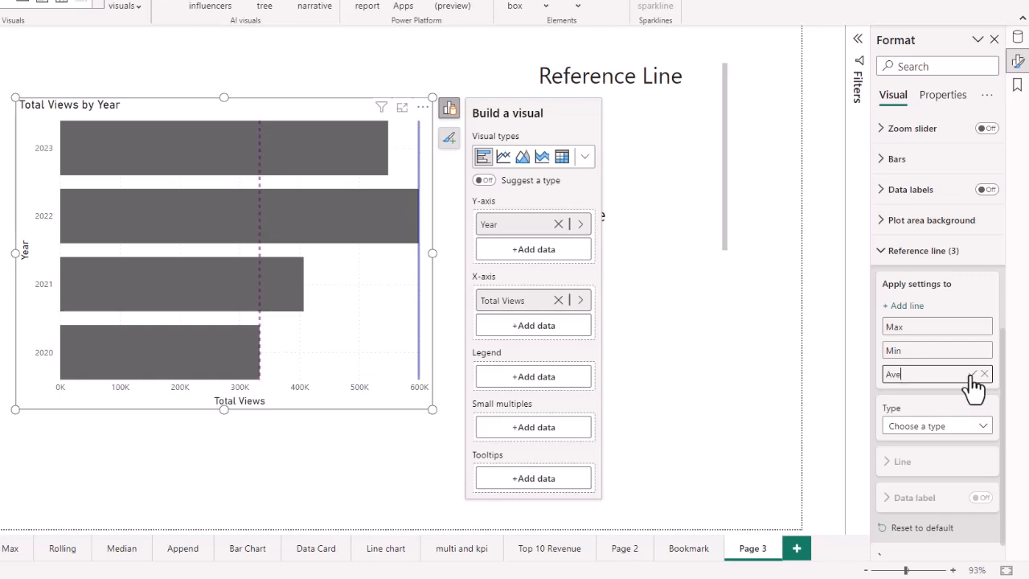
{"action": "left_click", "coordinate": [935, 425]}
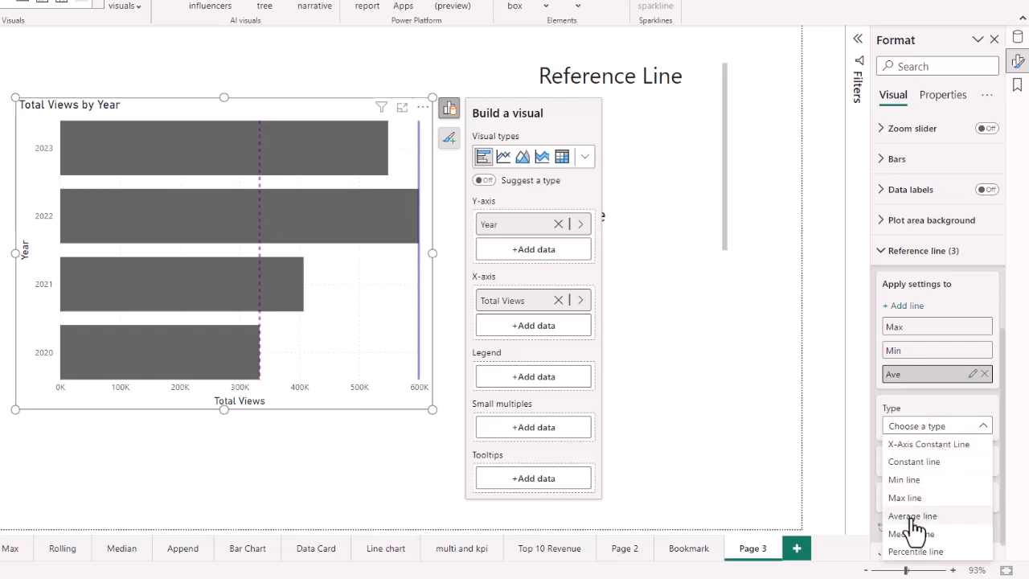
{"action": "left_click", "coordinate": [904, 479]}
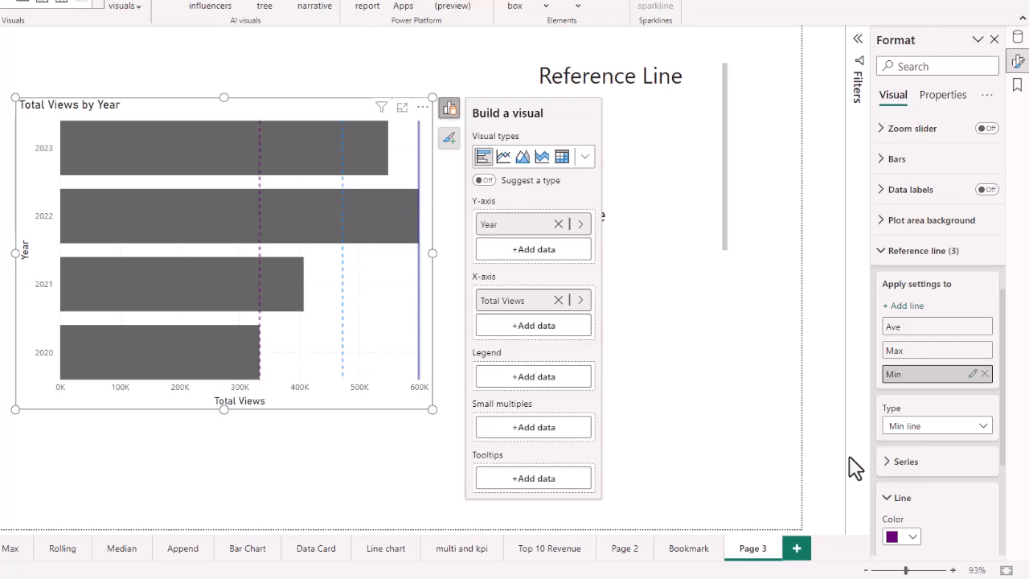
Set the Min line's style to Dotted
{"action": "scroll", "scroll_direction": "down", "scroll_amount": 3}
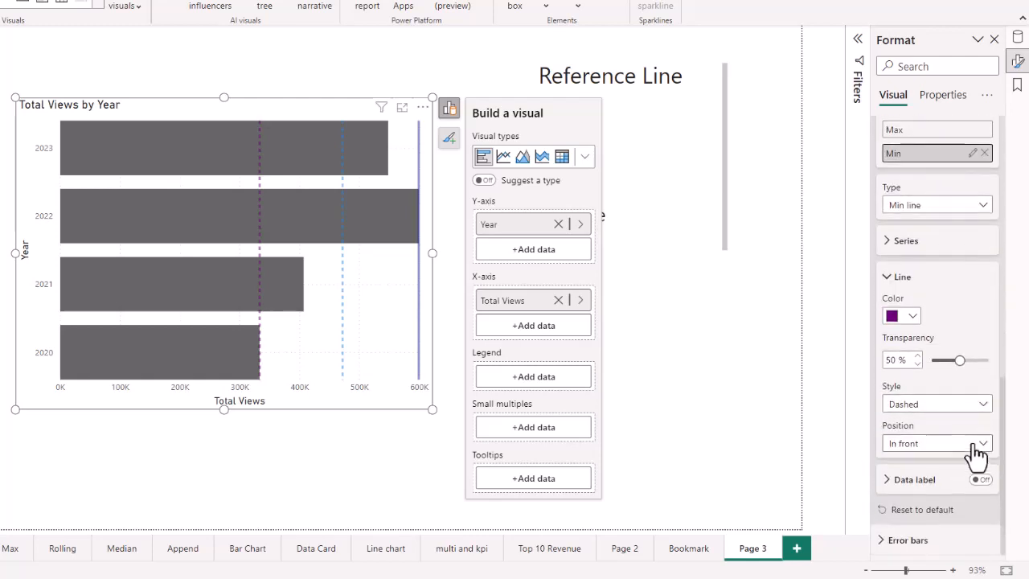
{"action": "left_click", "coordinate": [936, 403]}
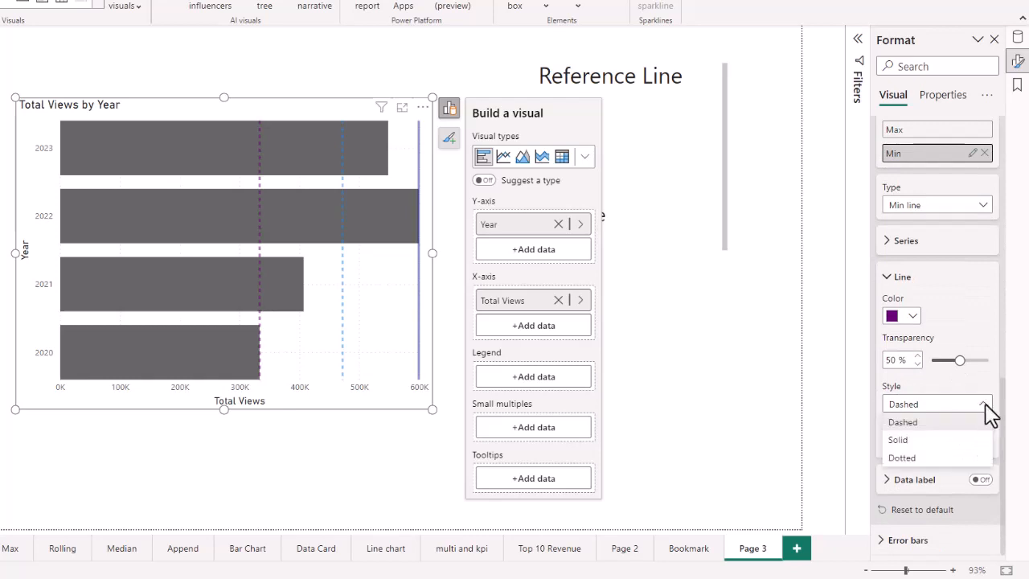
{"action": "left_click", "coordinate": [900, 456]}
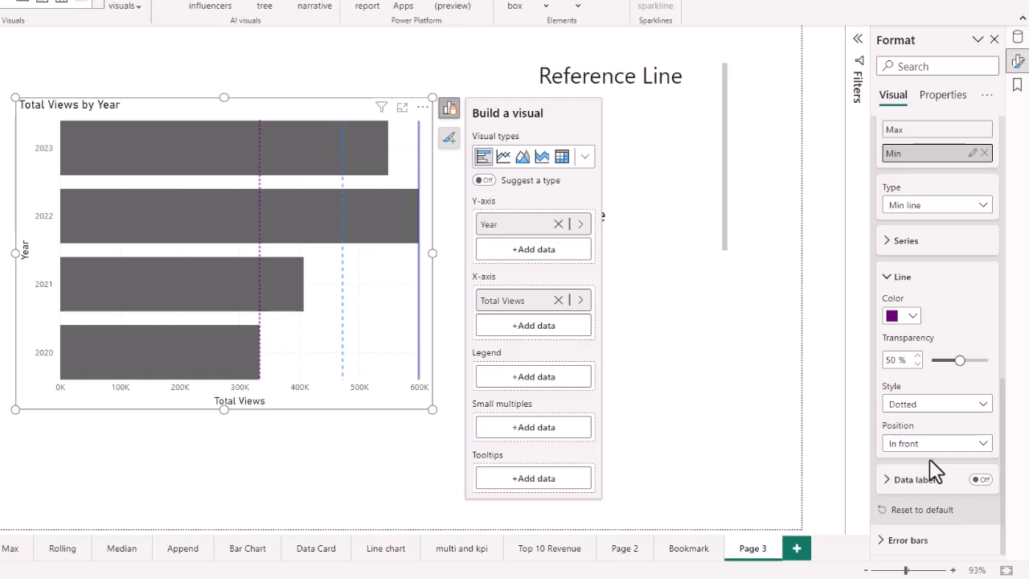
Set the Min line's position behind the bars
{"action": "left_click", "coordinate": [936, 444]}
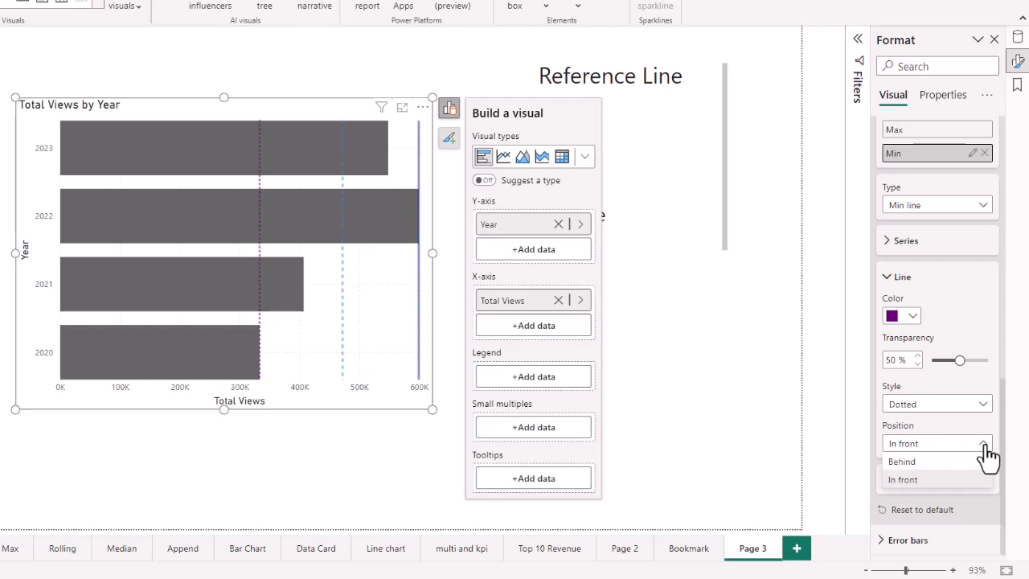
{"action": "left_click", "coordinate": [900, 460]}
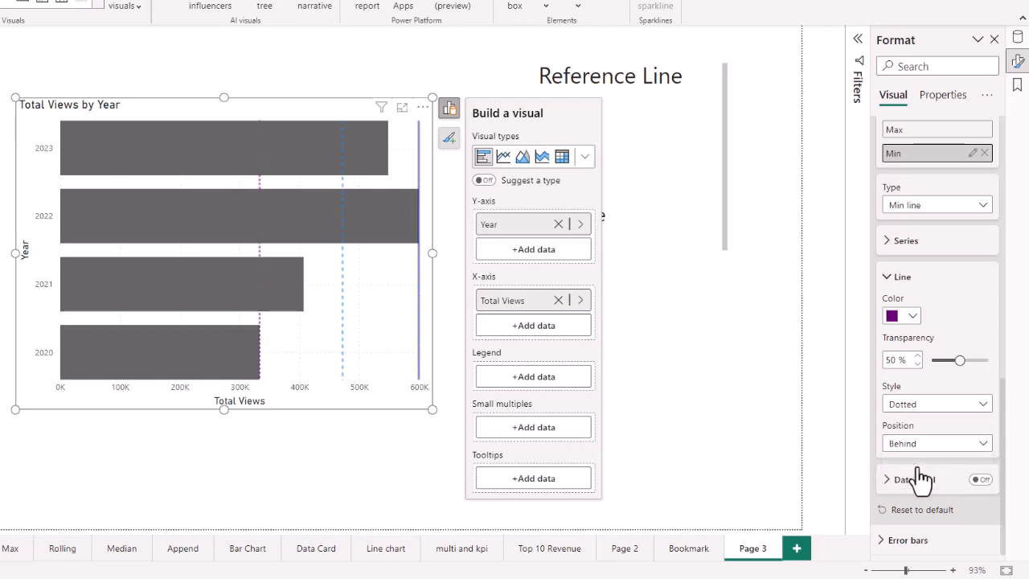
{"action": "left_click", "coordinate": [936, 444]}
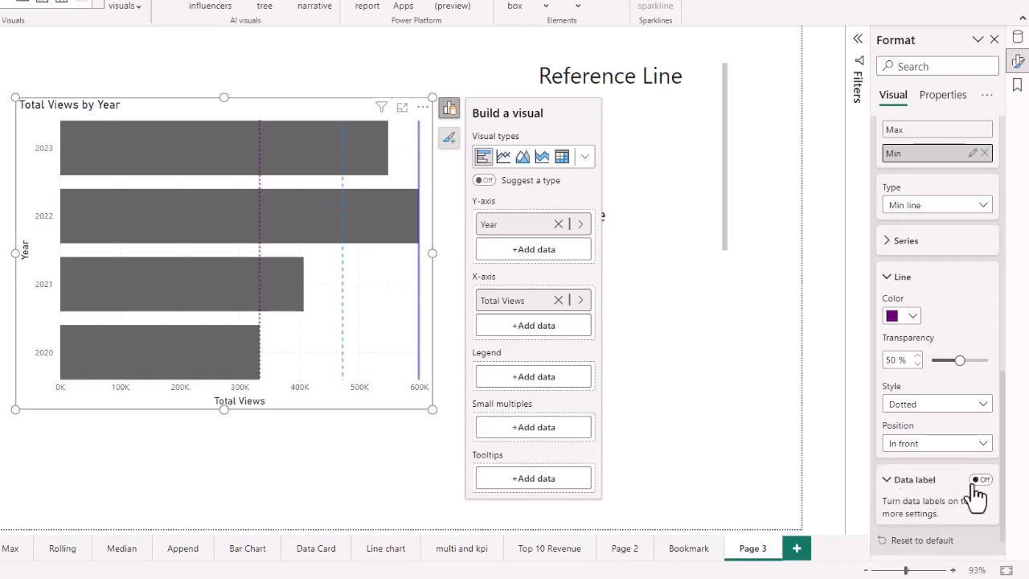
Switch on the data label for the Min reference line
{"action": "left_click", "coordinate": [981, 479]}
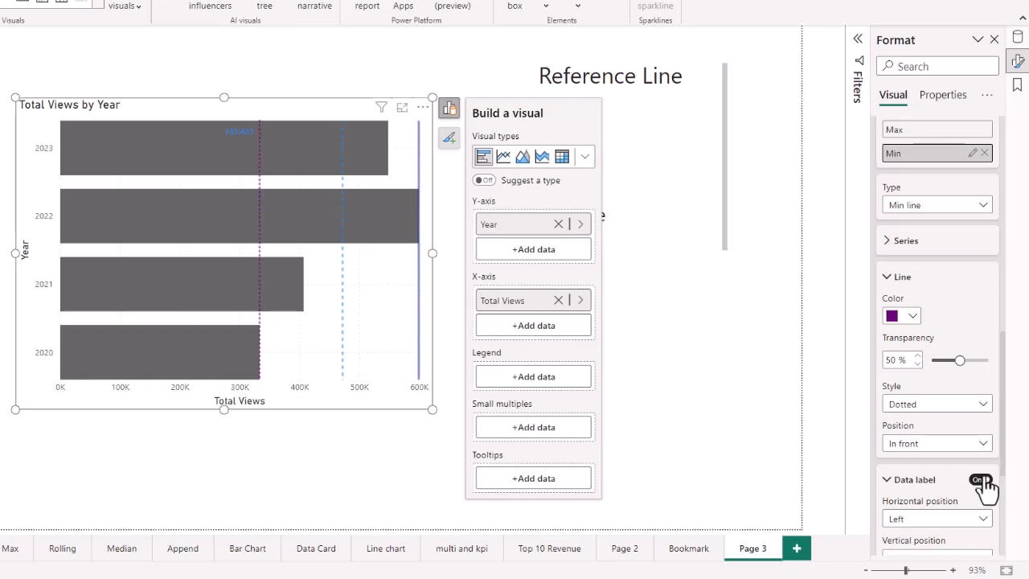
{"action": "left_click", "coordinate": [979, 479]}
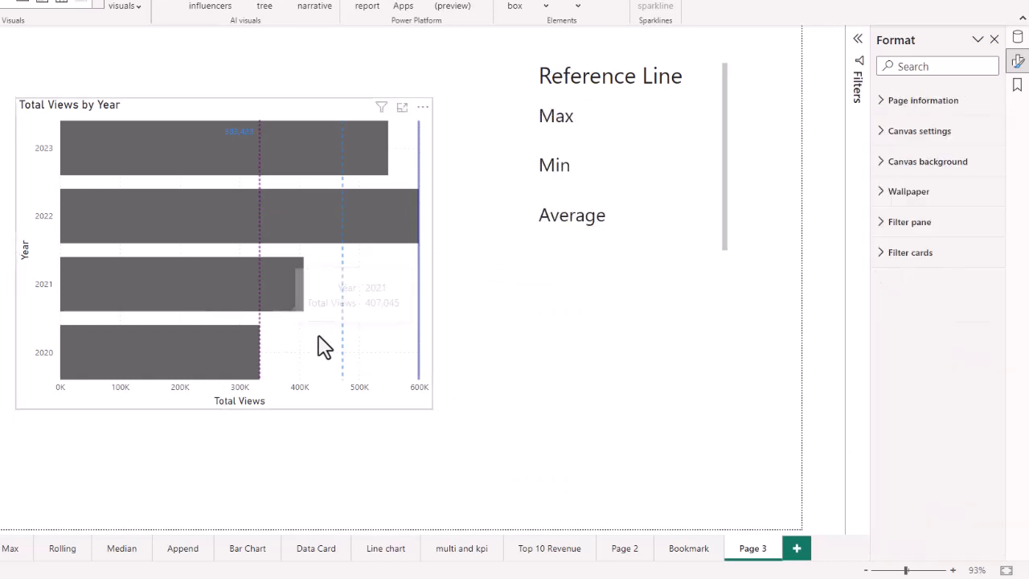
{"action": "mouse_move", "coordinate": [650, 356]}
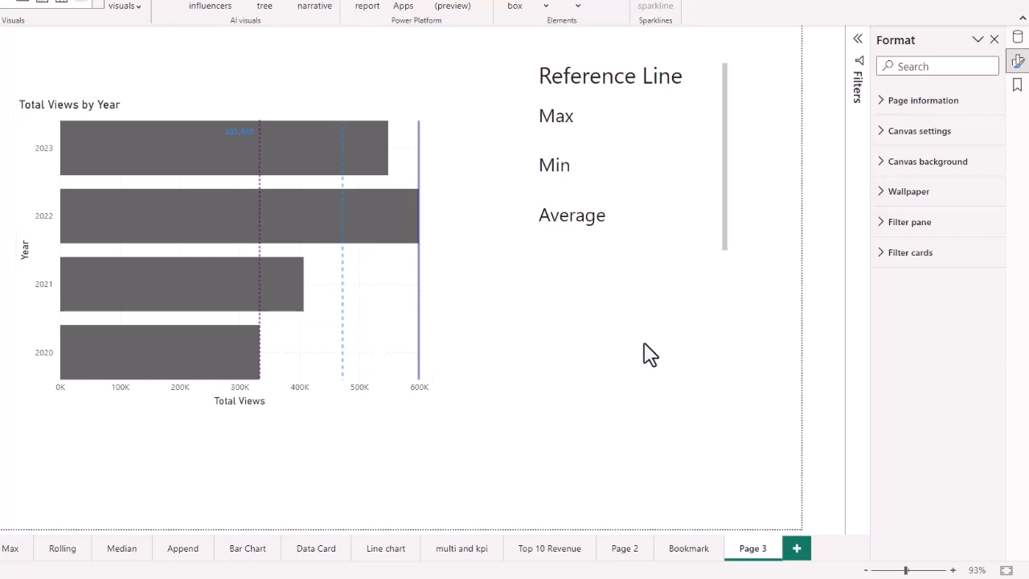
{"action": "mouse_move", "coordinate": [689, 306]}
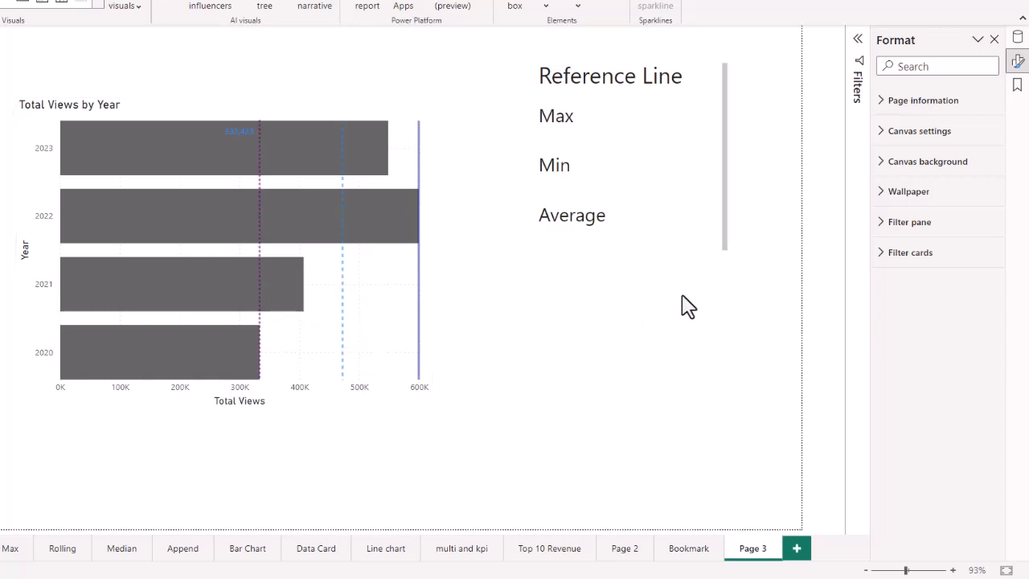
{"action": "mouse_move", "coordinate": [930, 229]}
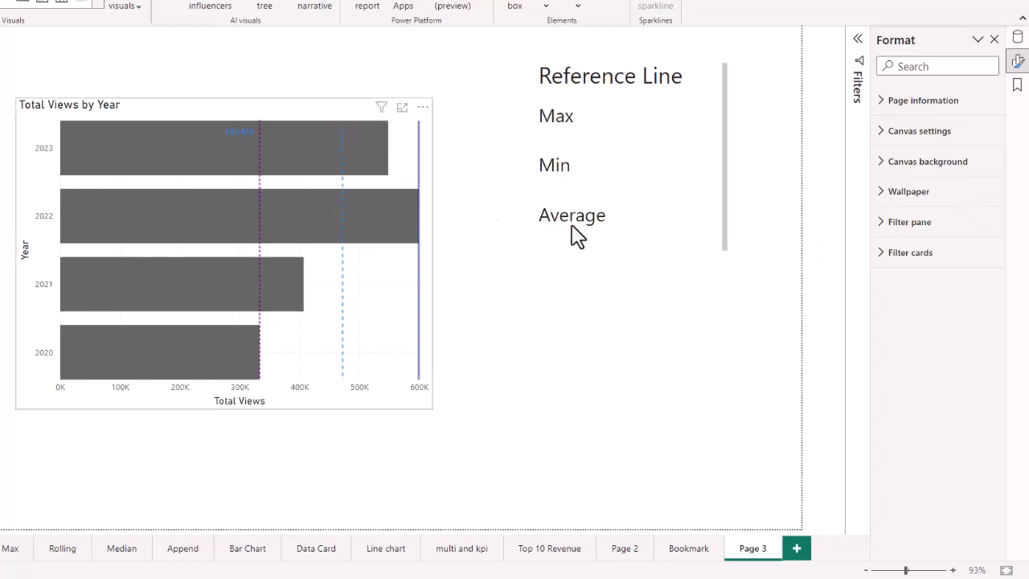
Select the Total Views by Year bar chart to show its Format pane again
{"action": "left_click", "coordinate": [223, 254]}
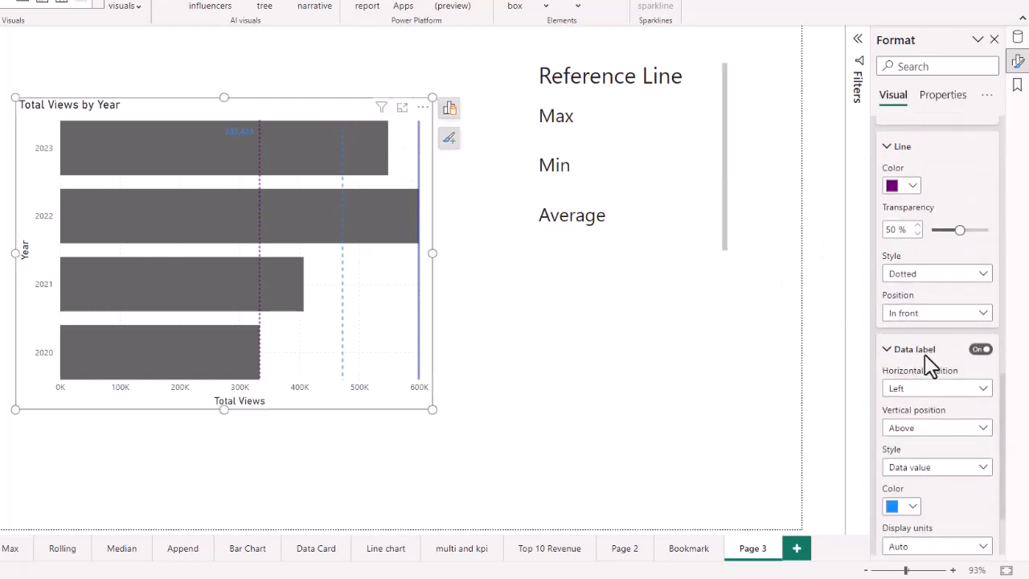
{"action": "scroll", "scroll_direction": "down", "scroll_amount": 3}
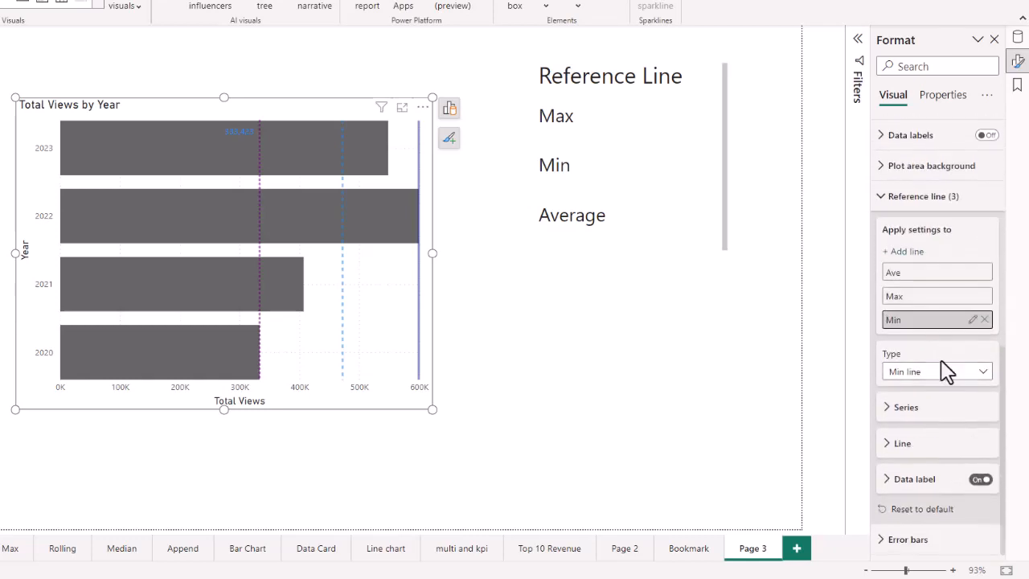
{"action": "mouse_move", "coordinate": [968, 357]}
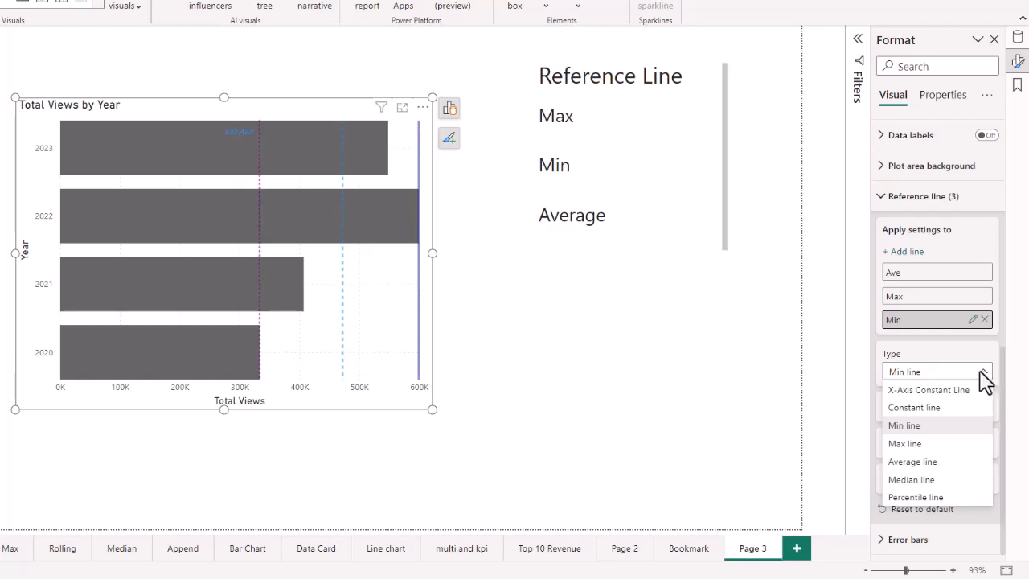
{"action": "left_click", "coordinate": [903, 424]}
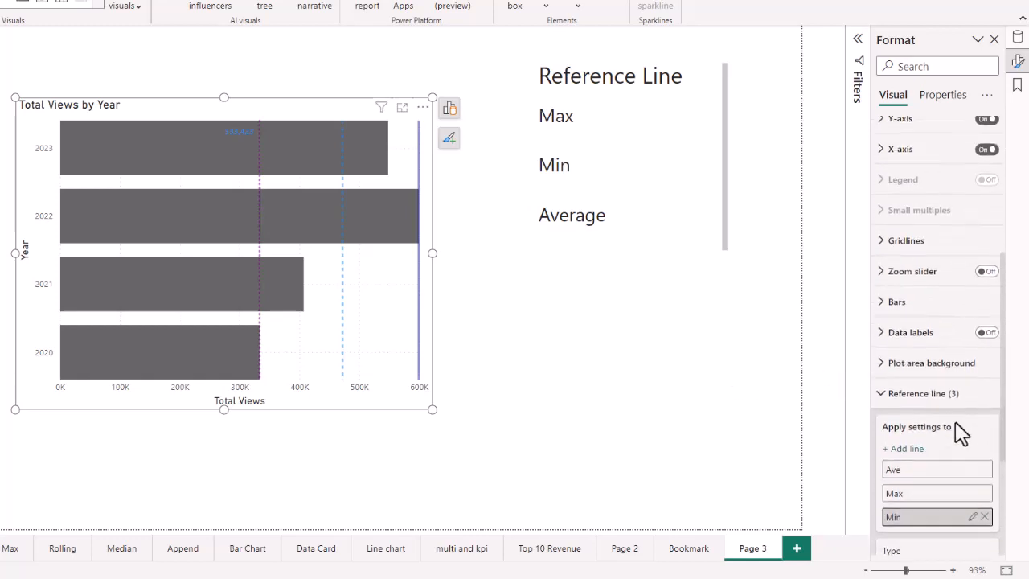
{"action": "scroll", "scroll_direction": "down", "scroll_amount": 3}
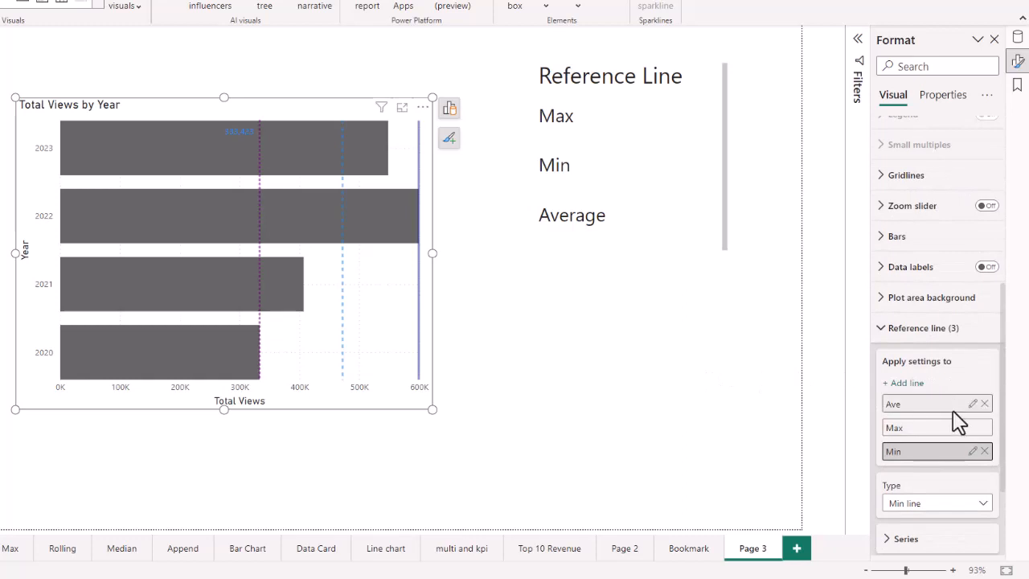
{"action": "mouse_move", "coordinate": [984, 410]}
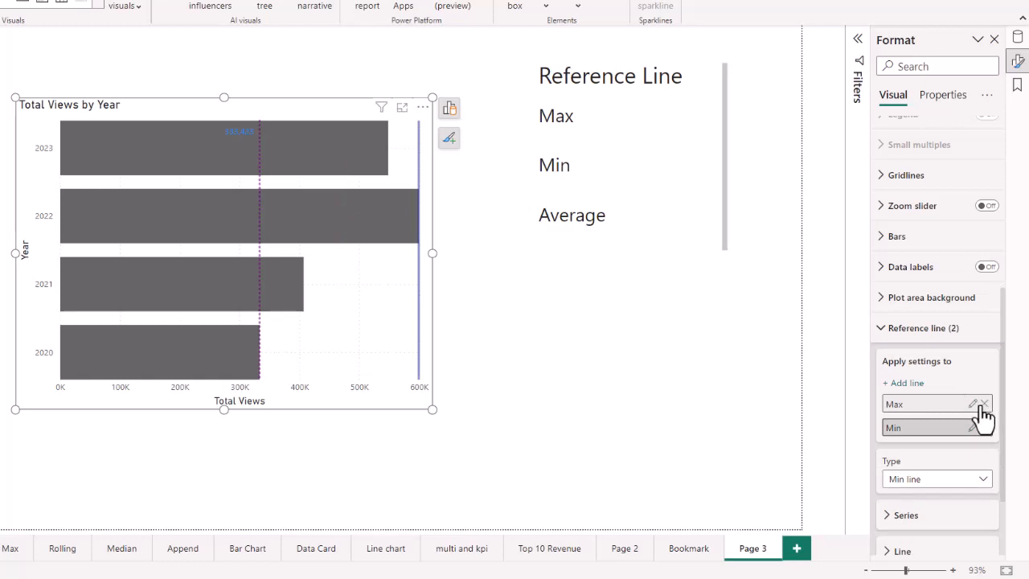
{"action": "mouse_move", "coordinate": [983, 418]}
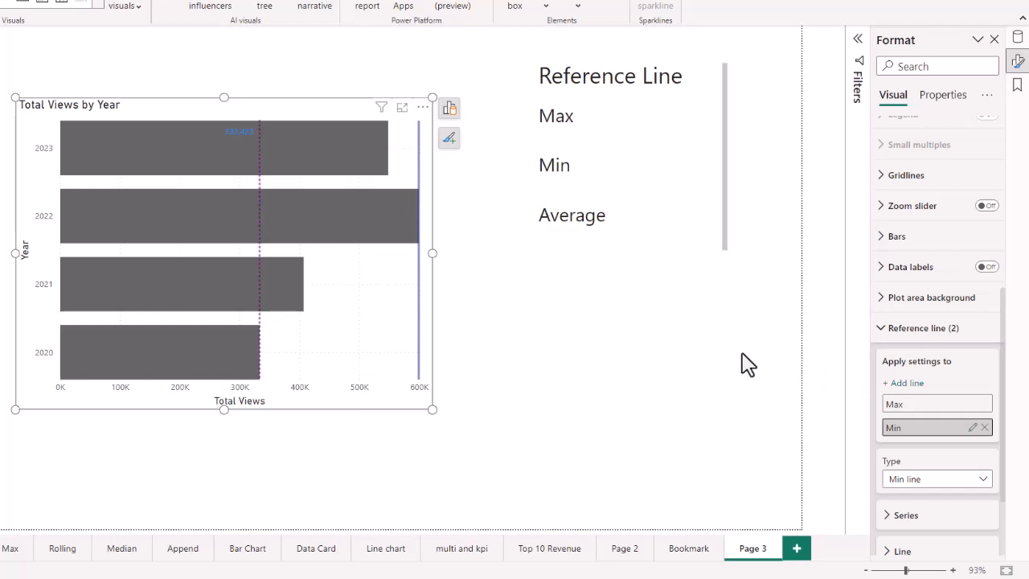
{"action": "mouse_move", "coordinate": [704, 355]}
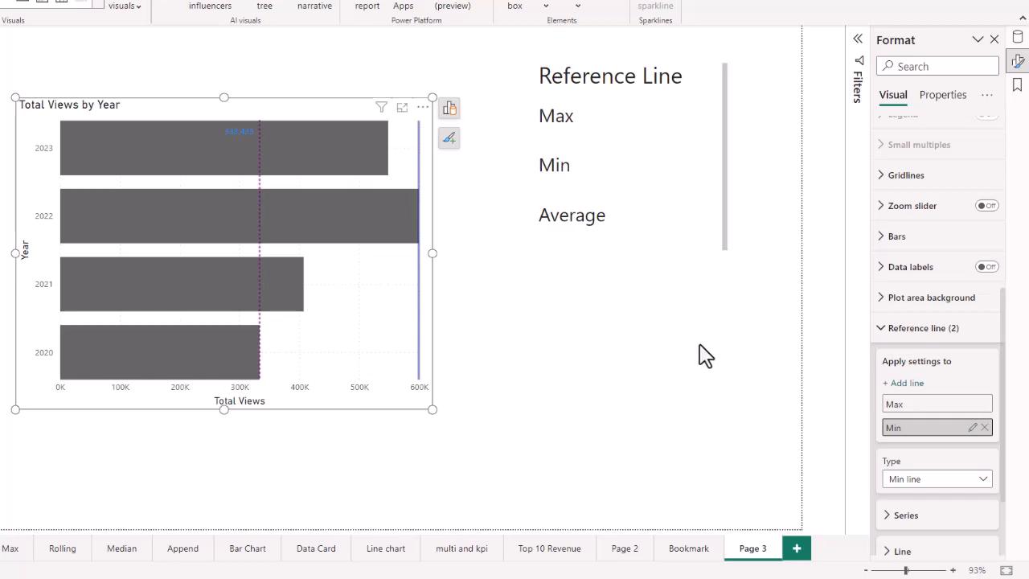
{"action": "mouse_move", "coordinate": [673, 347]}
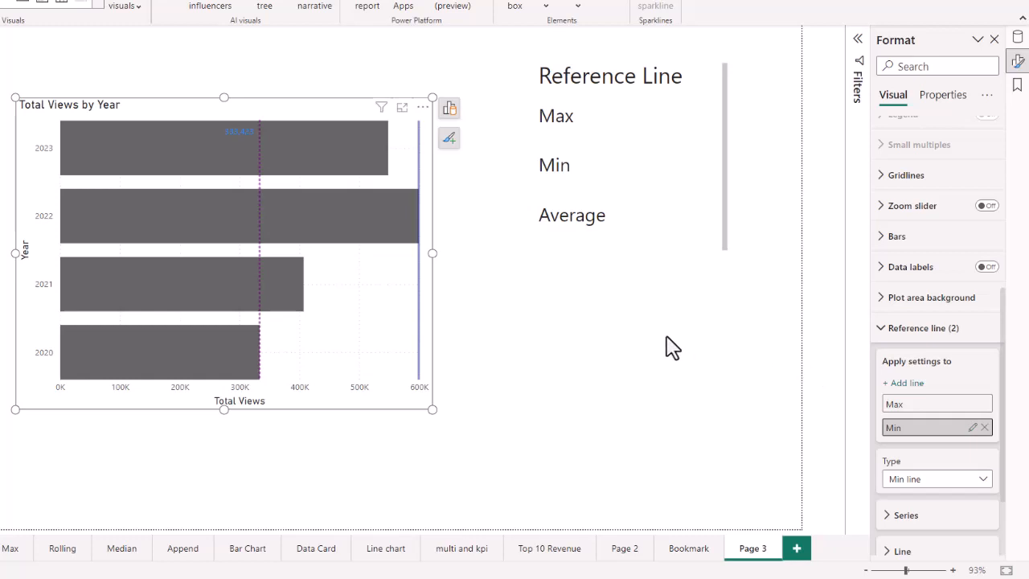
{"action": "mouse_move", "coordinate": [674, 334]}
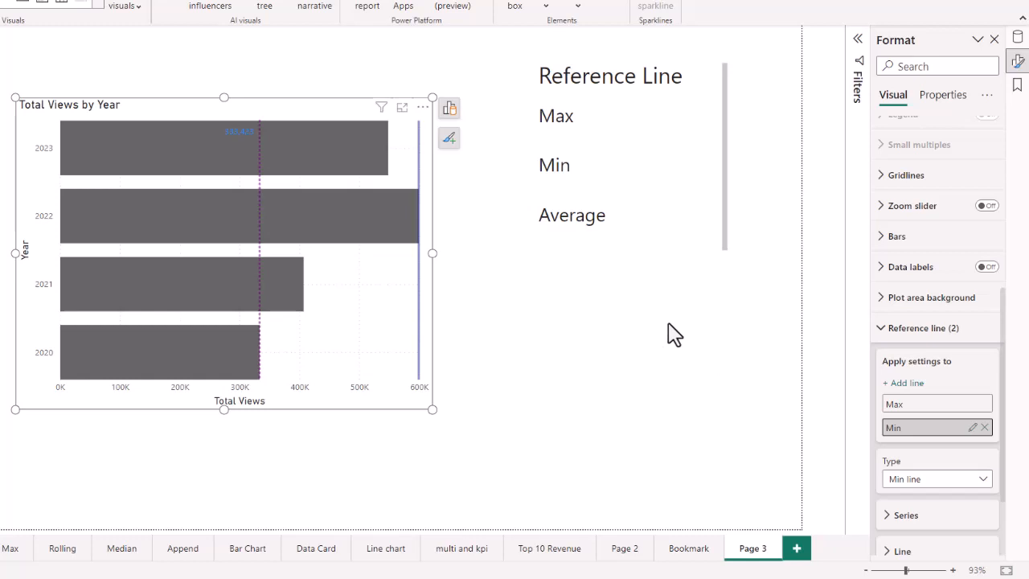